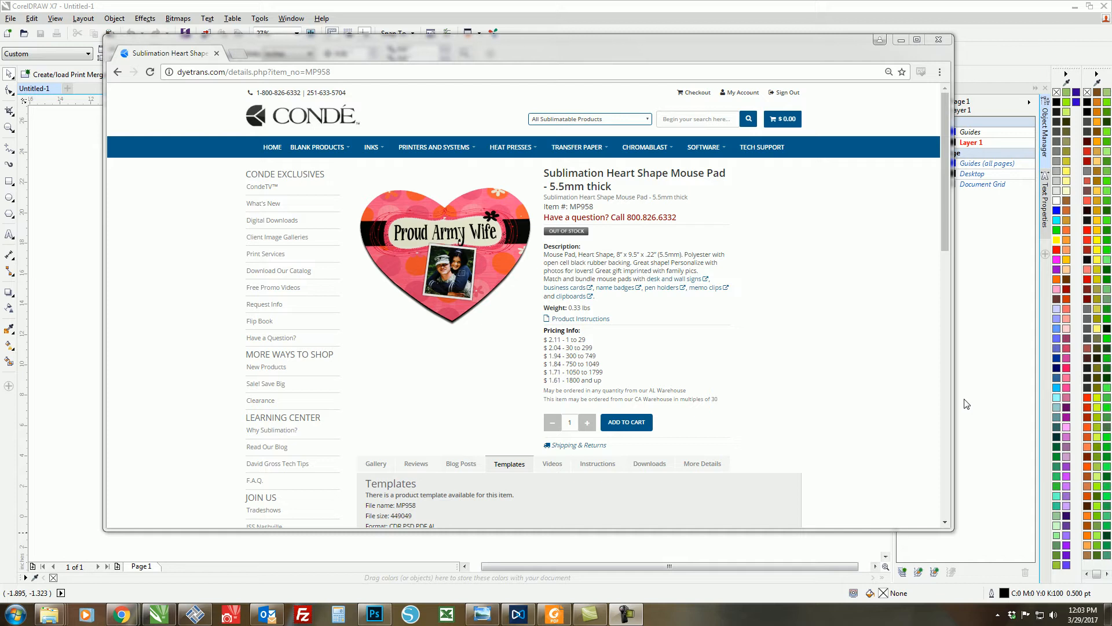
pyautogui.moveTo(815, 282)
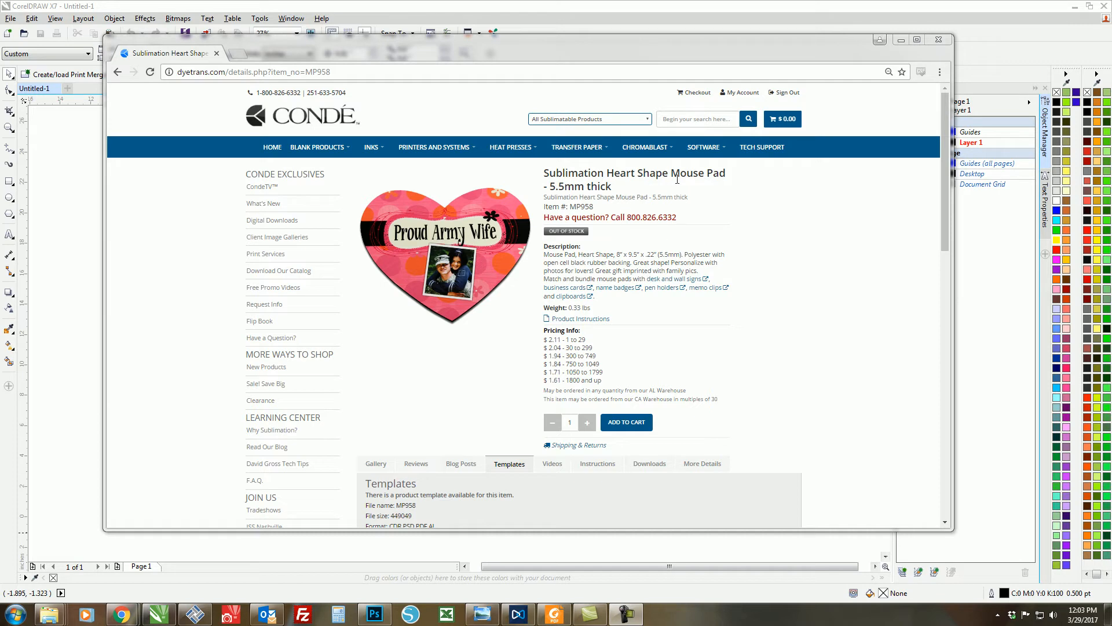
pyautogui.moveTo(635, 441)
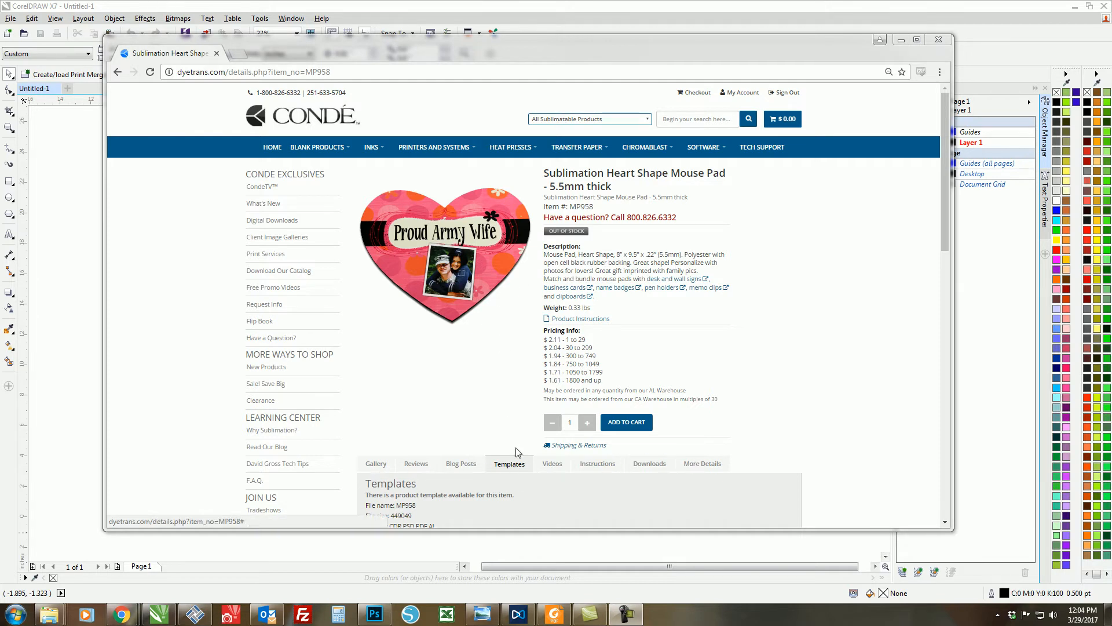
# Step: Download the MP958 heart mouse pad template zip from the product's Templates section
pyautogui.click(510, 464)
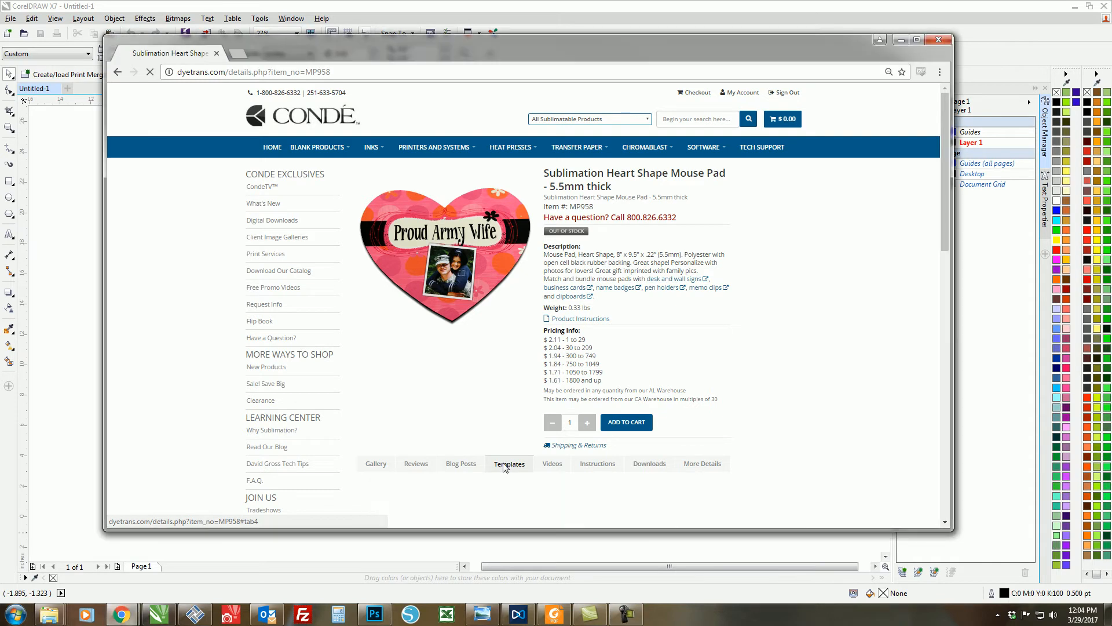
pyautogui.click(509, 463)
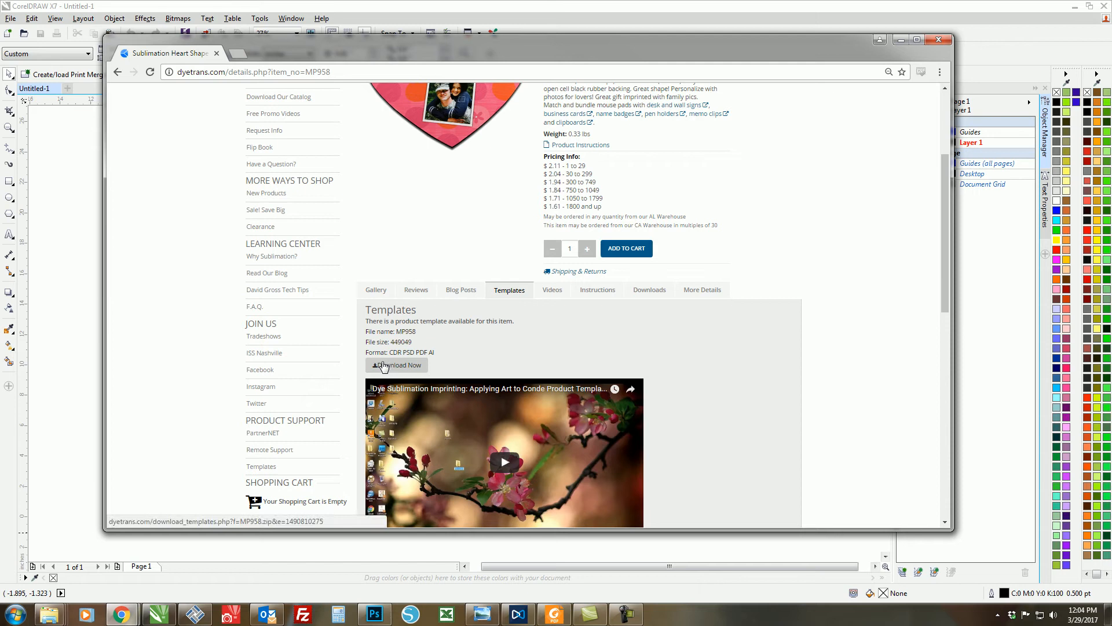
pyautogui.moveTo(545, 307)
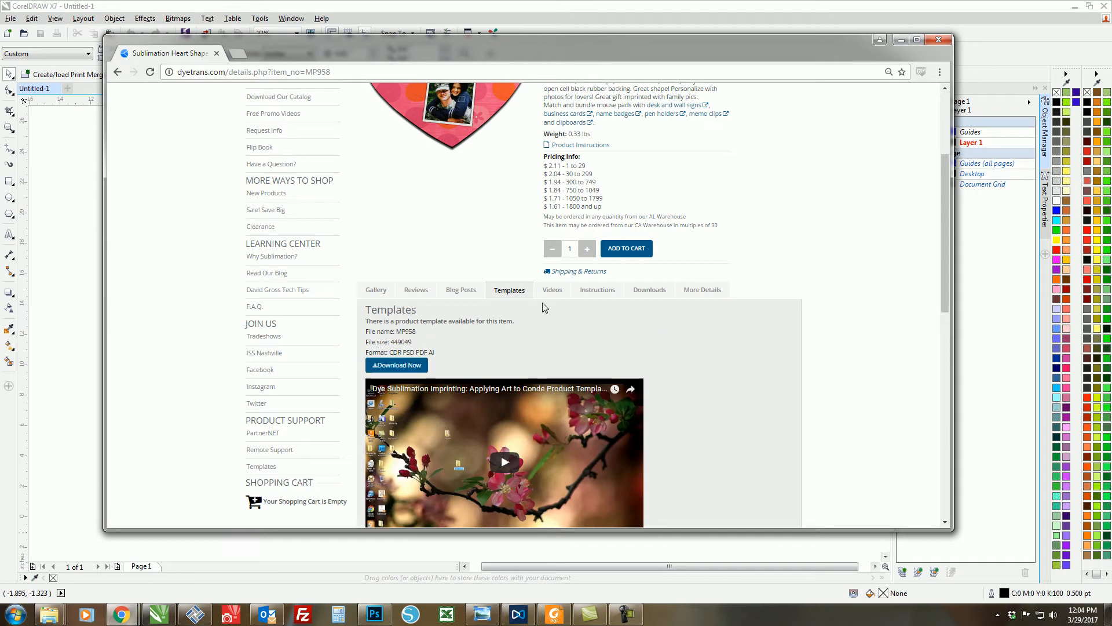
pyautogui.click(396, 365)
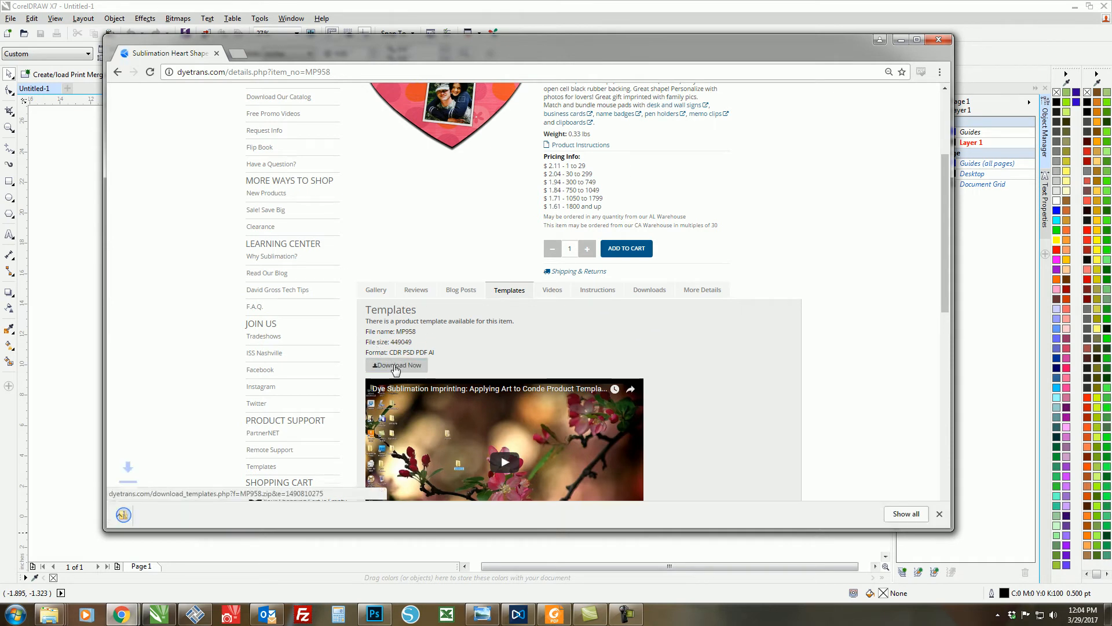
pyautogui.click(396, 365)
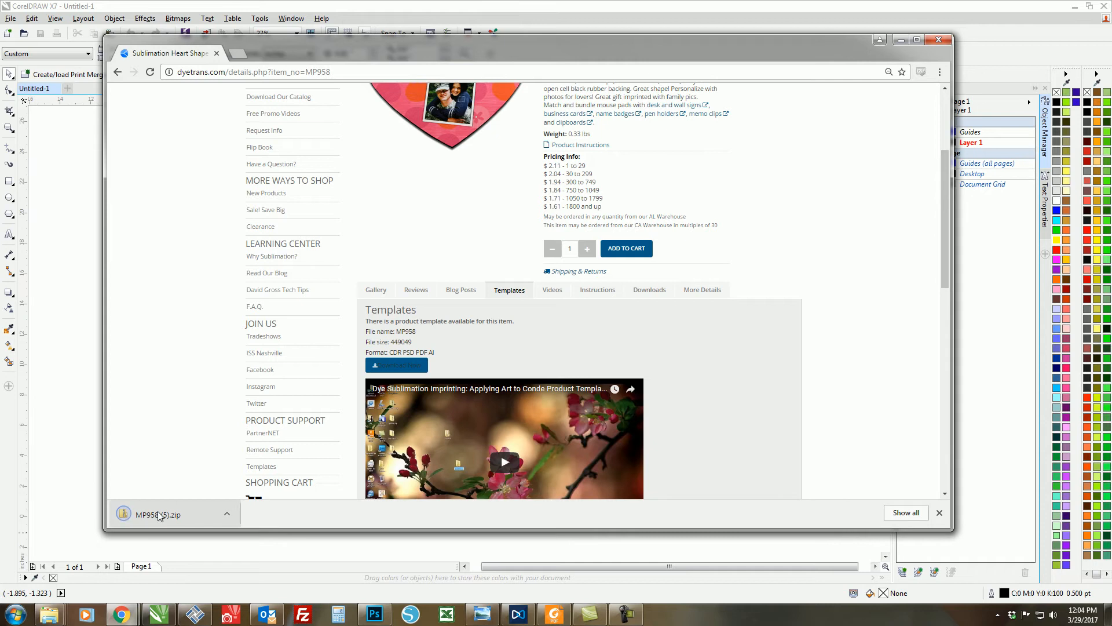
pyautogui.moveTo(153, 514)
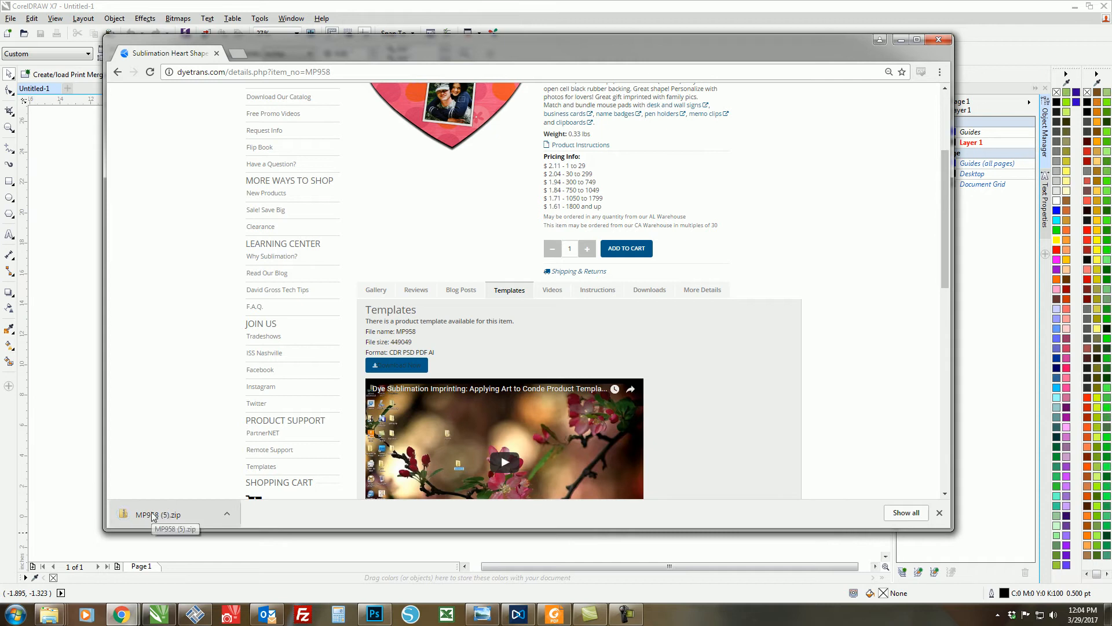
# Step: Extract the MP958 zip into the Desktop Templates folder
pyautogui.click(154, 514)
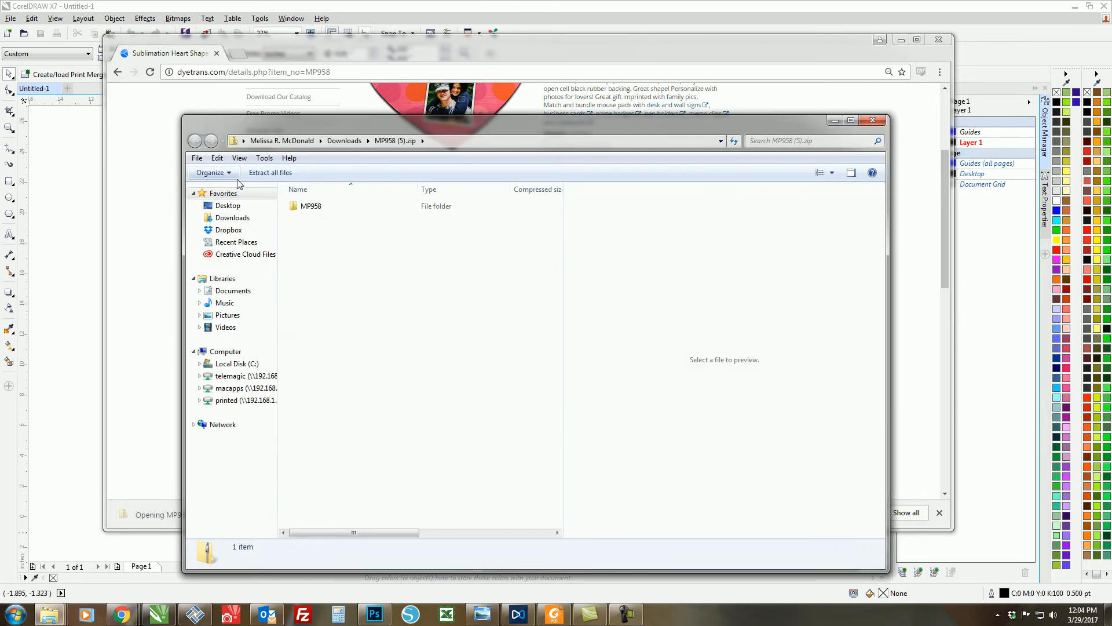
pyautogui.click(270, 172)
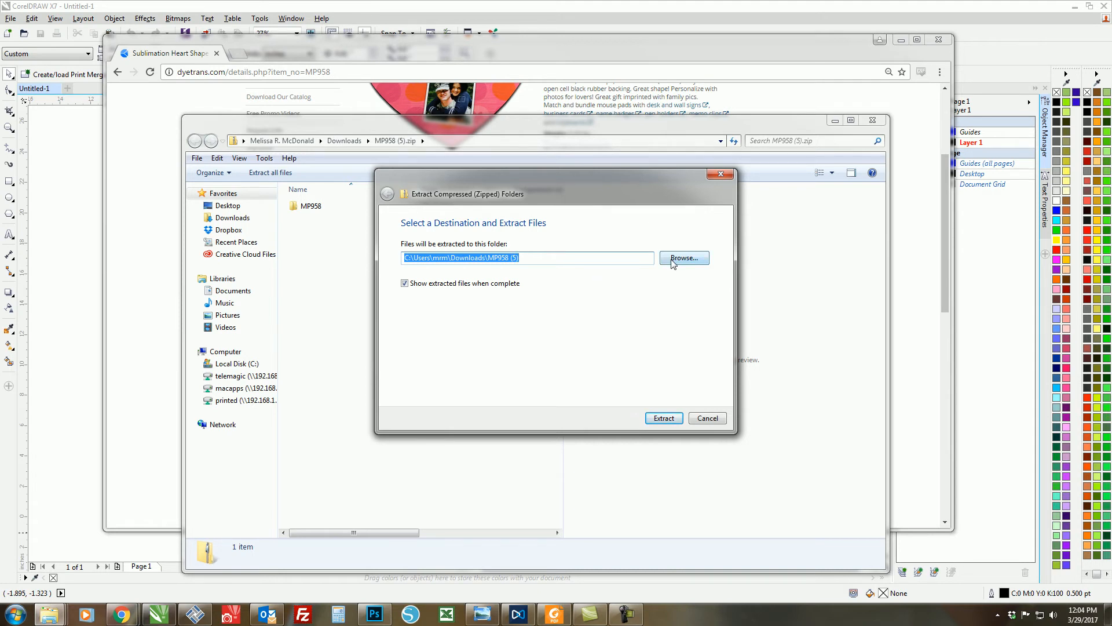
pyautogui.moveTo(403, 239)
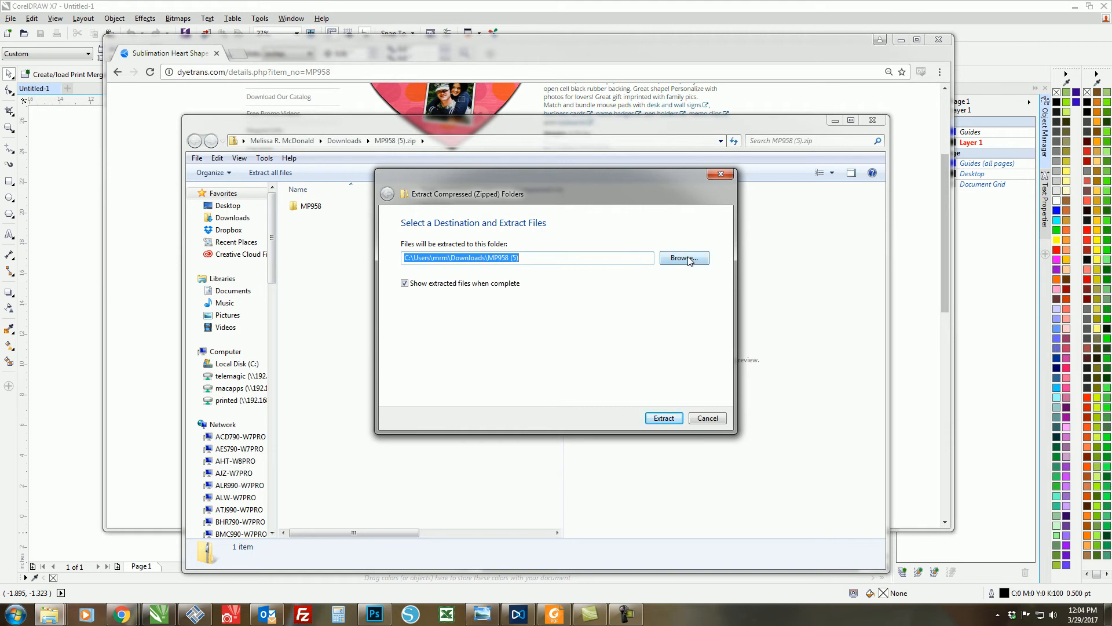
pyautogui.click(684, 258)
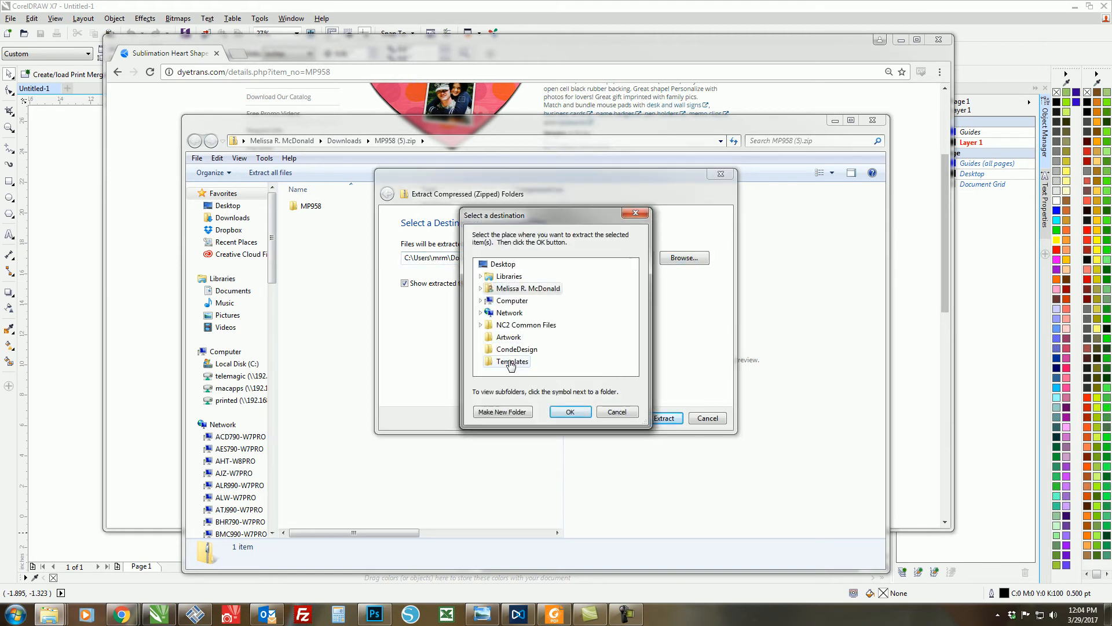
pyautogui.click(512, 361)
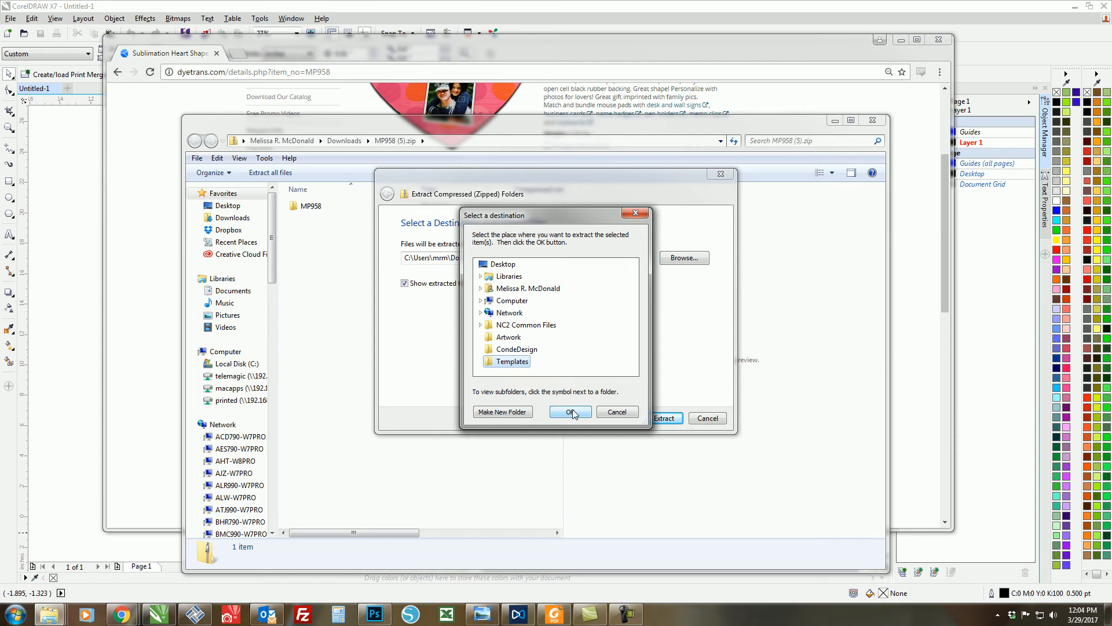
pyautogui.click(570, 412)
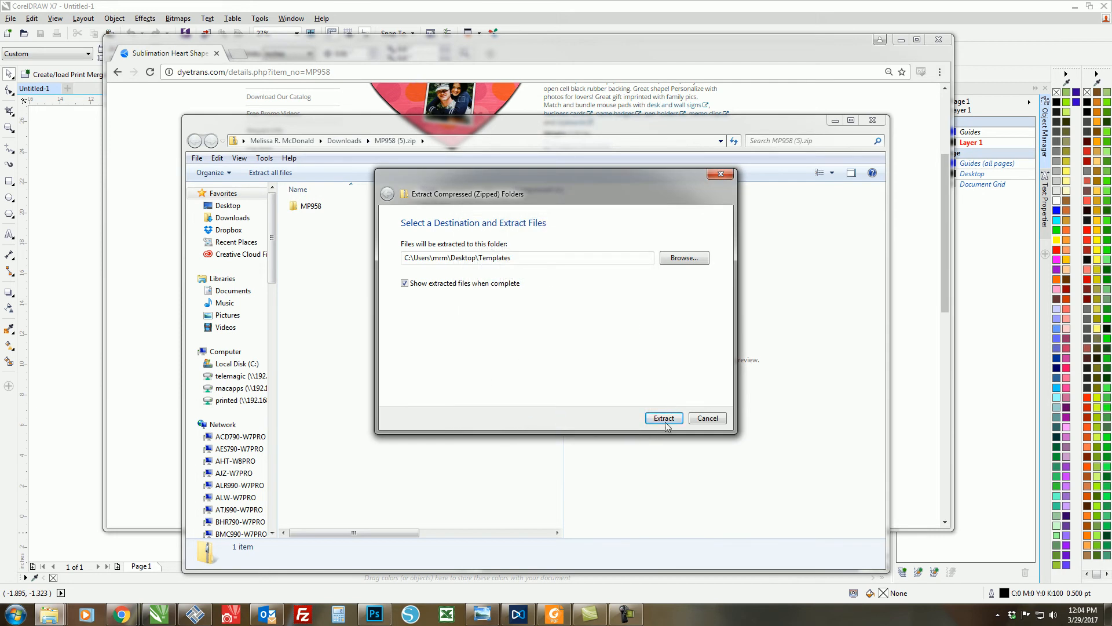
pyautogui.click(664, 418)
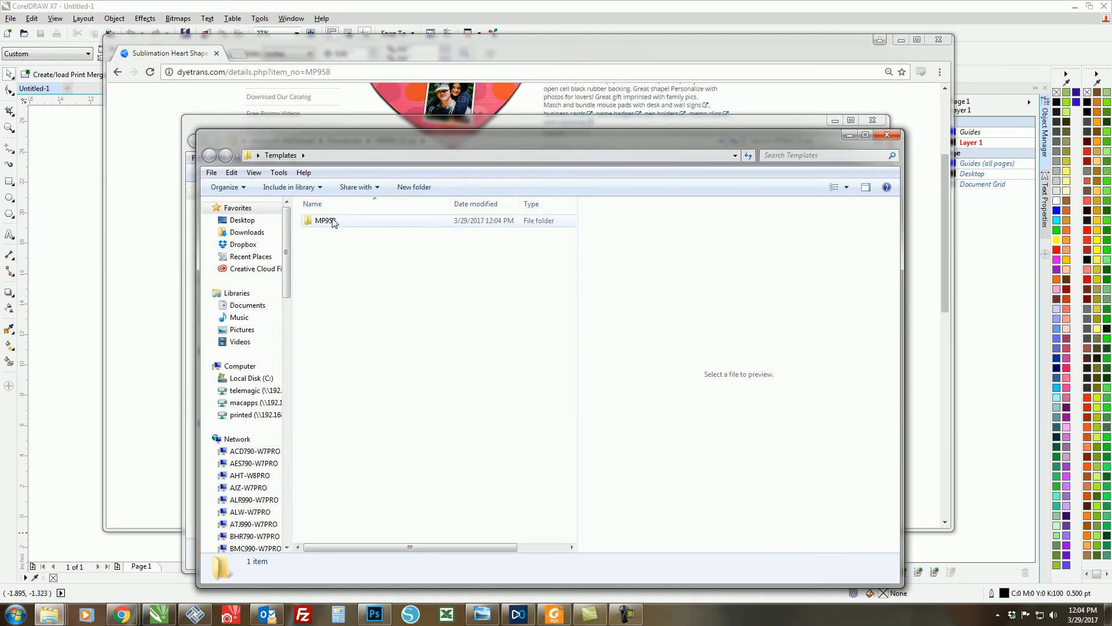
# Step: Open the MP958 folder to view its AI, CDR, PDF and PSD template files
pyautogui.doubleClick(324, 220)
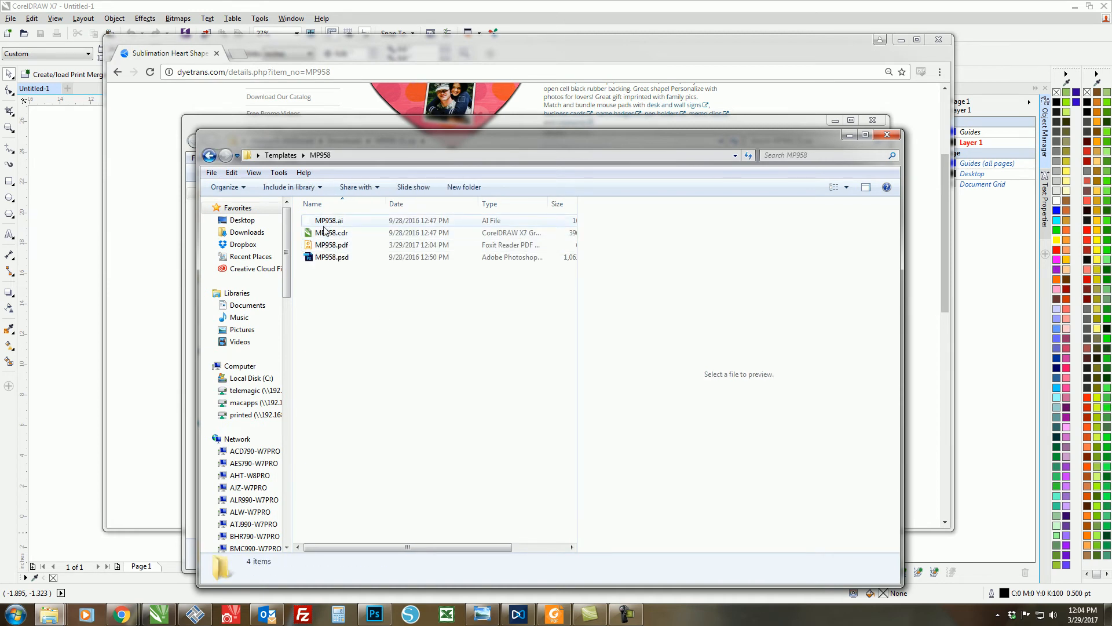
pyautogui.moveTo(332, 232)
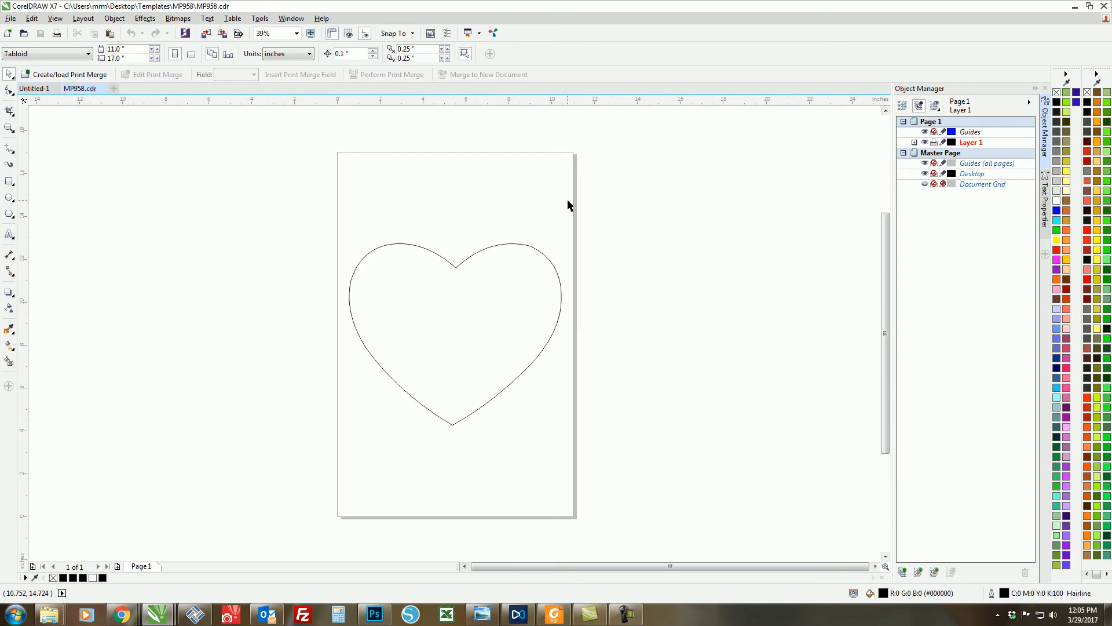
pyautogui.moveTo(585, 313)
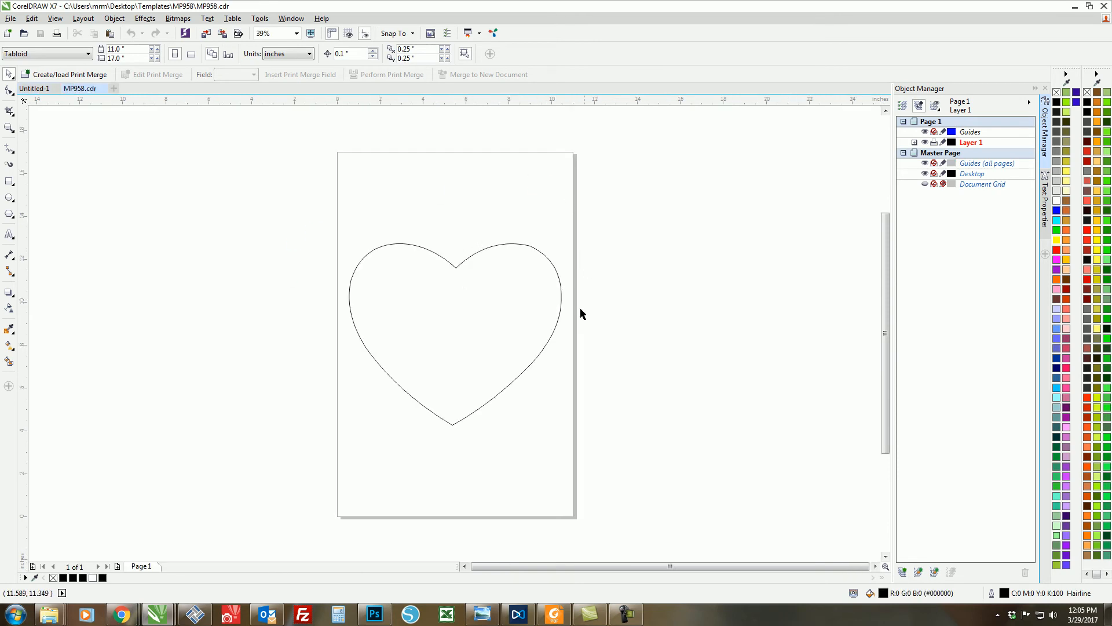
pyautogui.moveTo(460, 280)
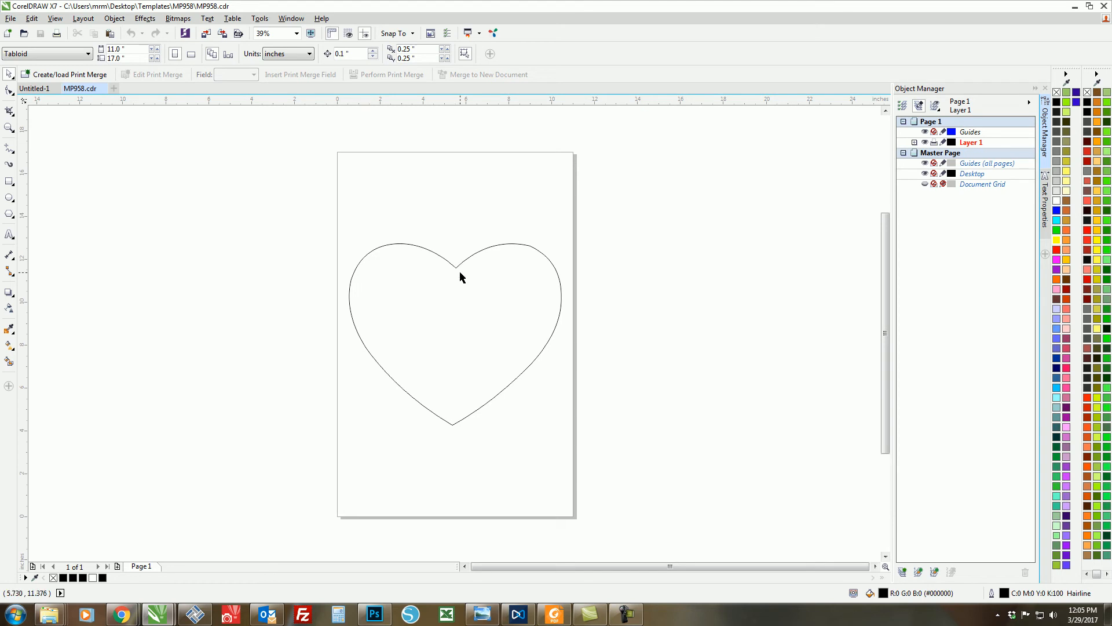
pyautogui.moveTo(533, 257)
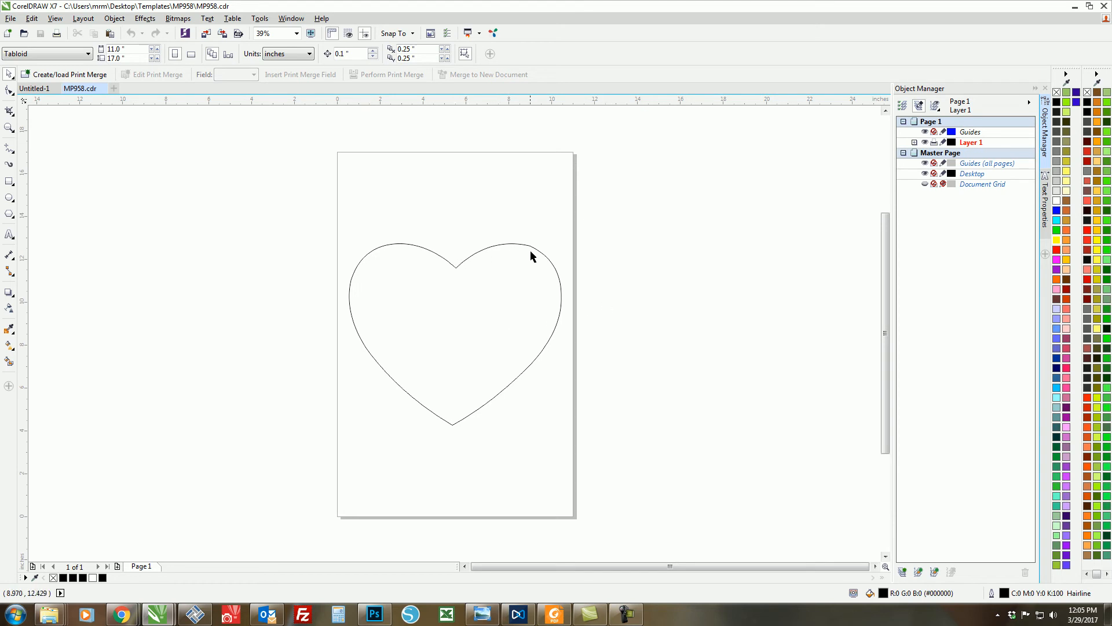
pyautogui.moveTo(453, 367)
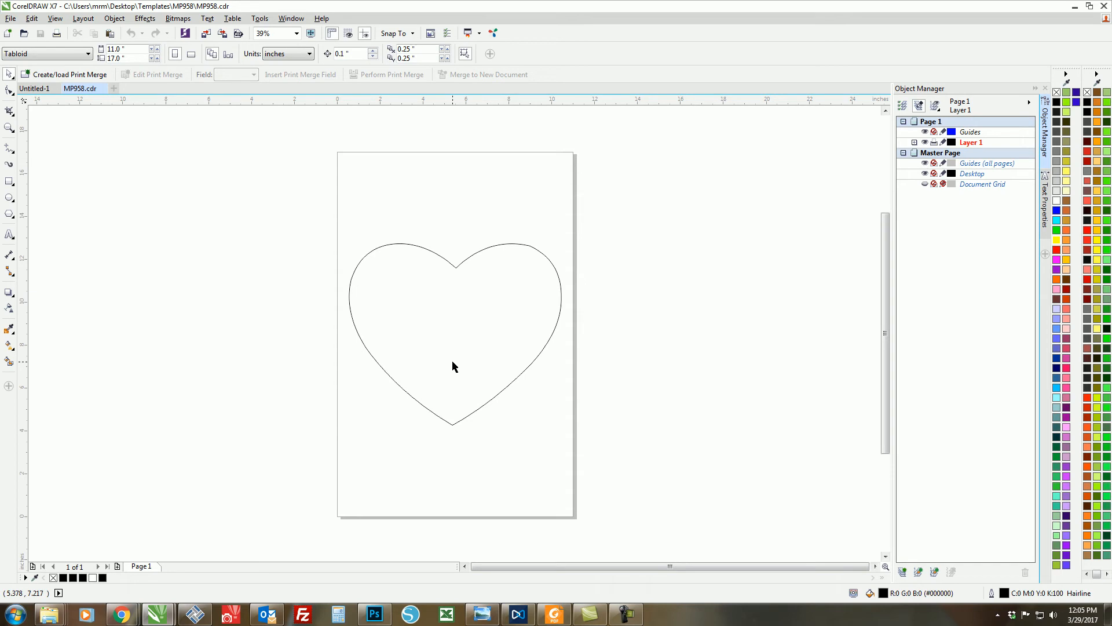
pyautogui.moveTo(437, 424)
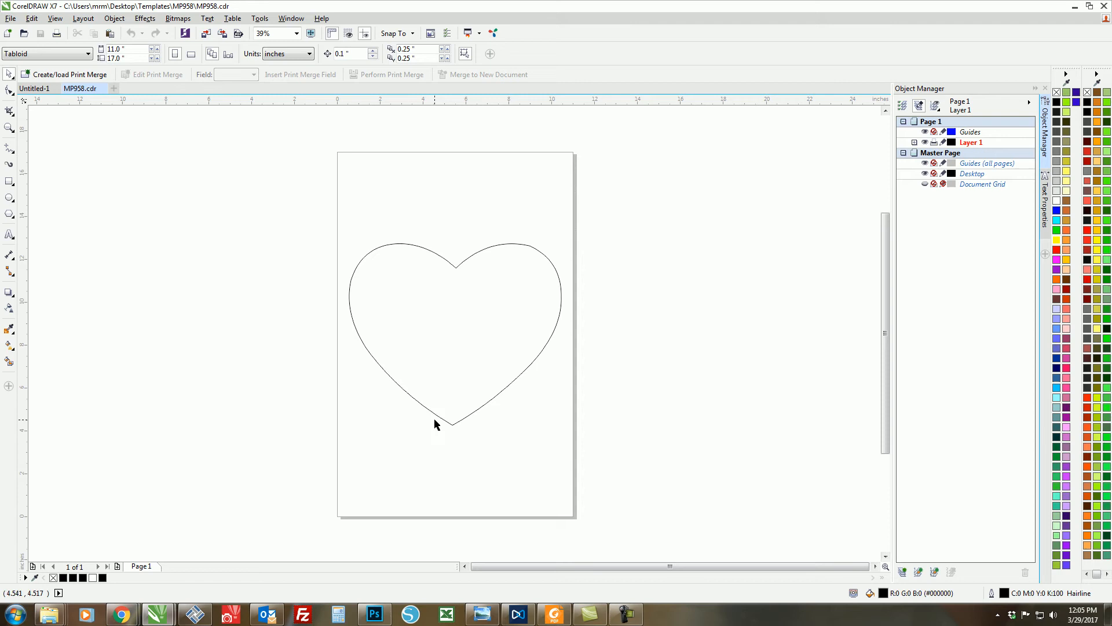
pyautogui.moveTo(476, 281)
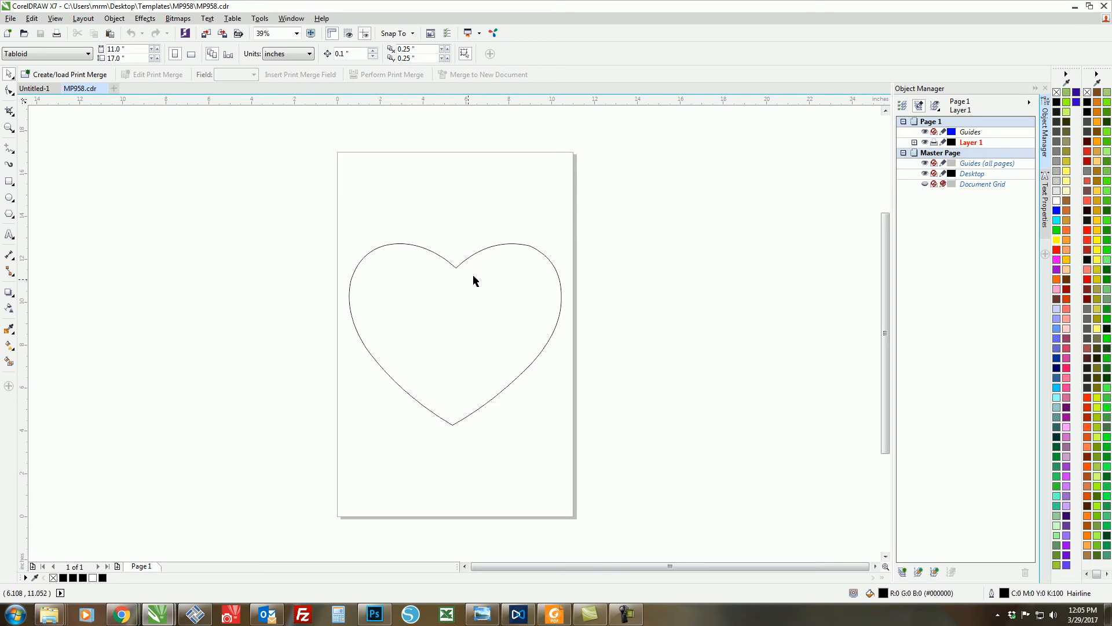
pyautogui.moveTo(446, 325)
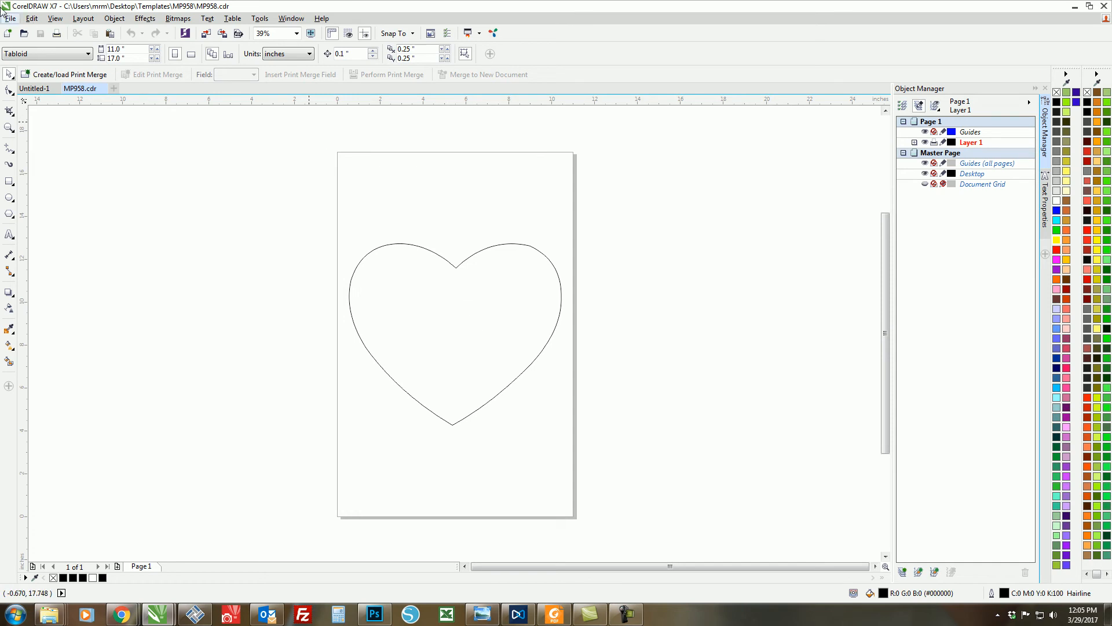
# Step: Import iStock-544589230.jpg, the children-under-umbrella photo, onto the MP958 page
pyautogui.click(8, 23)
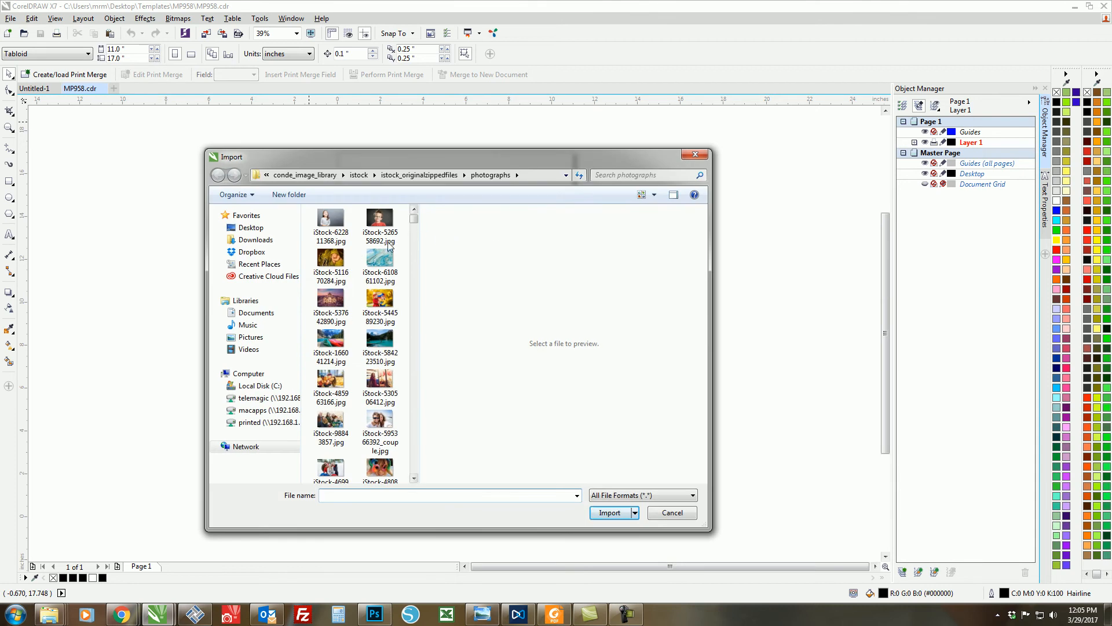
pyautogui.click(380, 299)
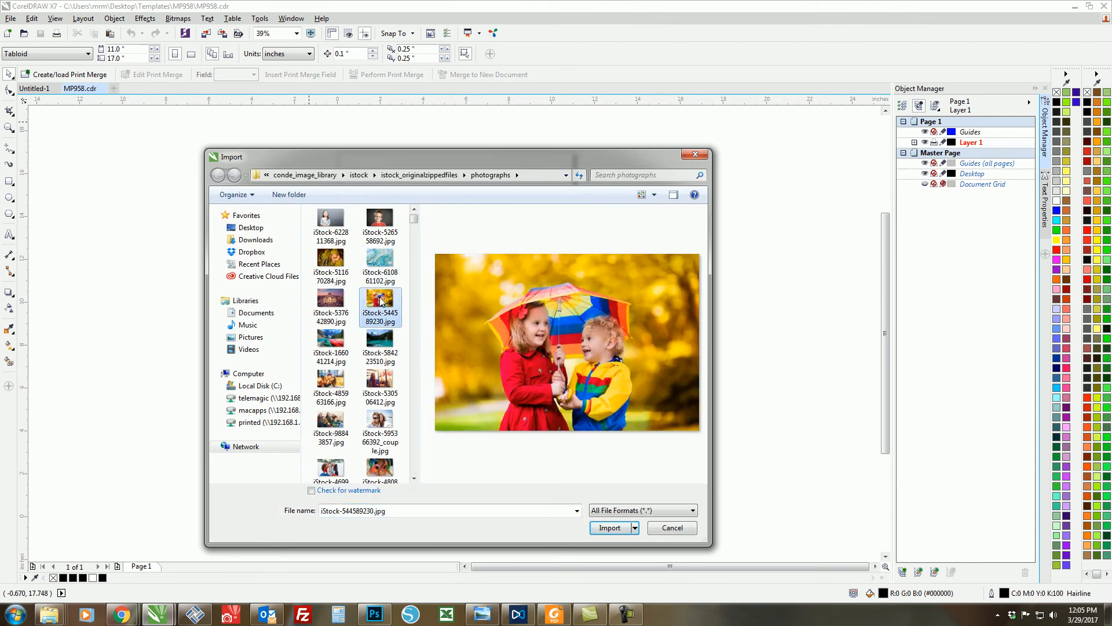
pyautogui.click(609, 527)
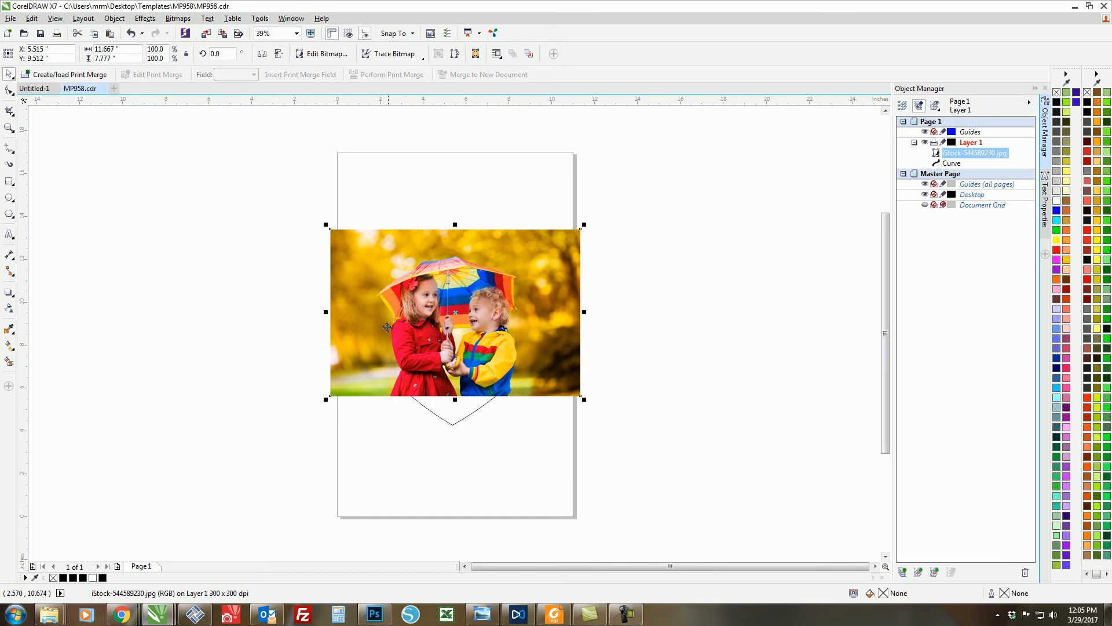
pyautogui.moveTo(483, 424)
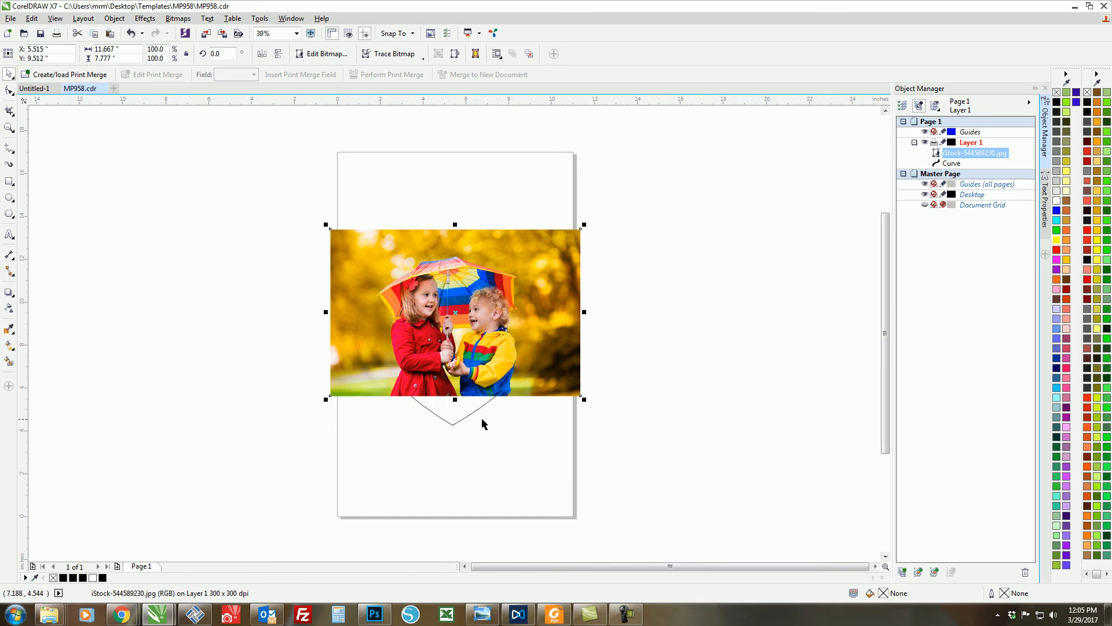
pyautogui.moveTo(433, 245)
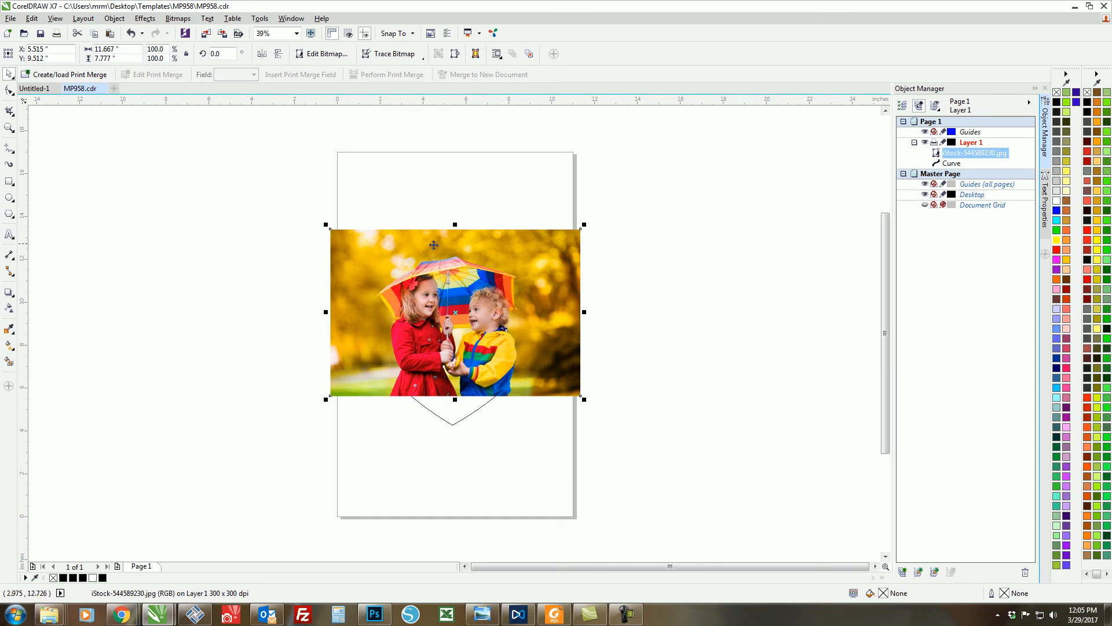
pyautogui.moveTo(391, 354)
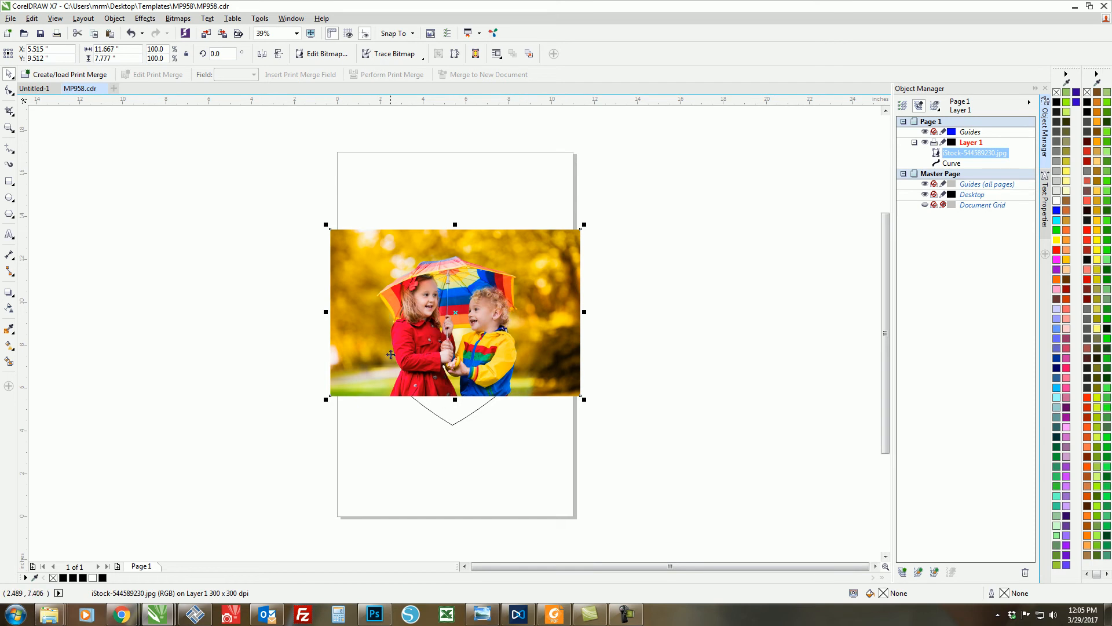
pyautogui.moveTo(468, 414)
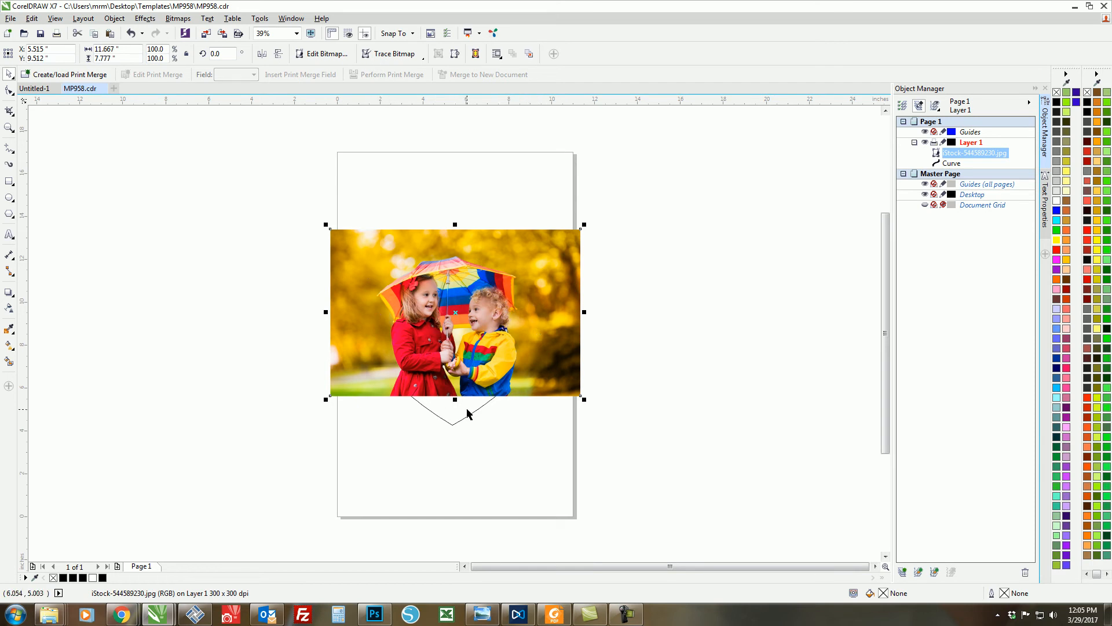
pyautogui.moveTo(441, 423)
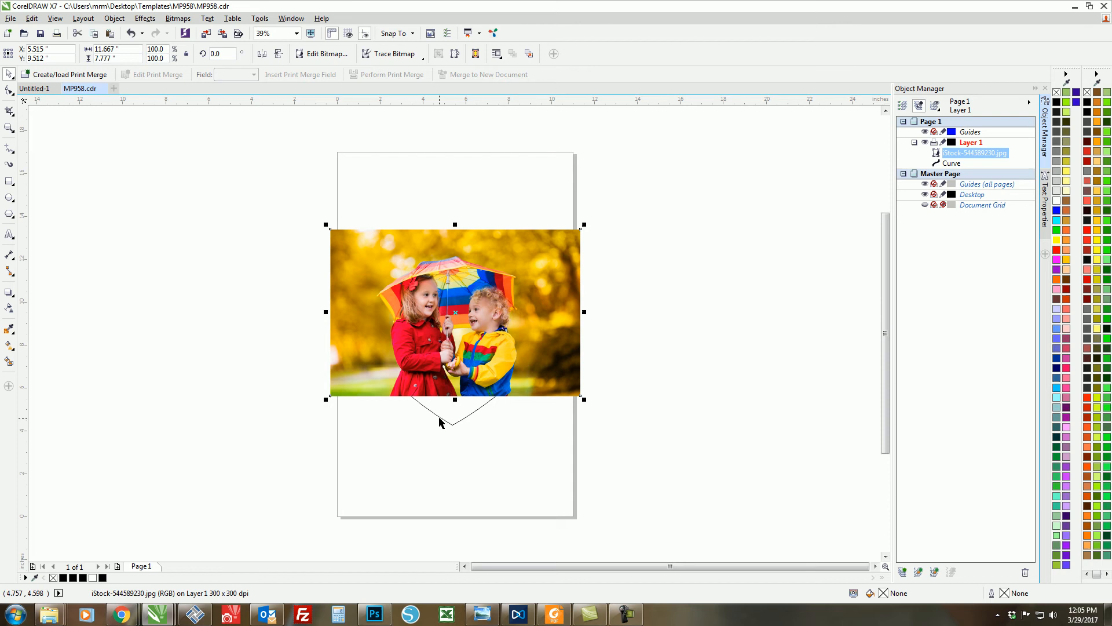
pyautogui.moveTo(350, 238)
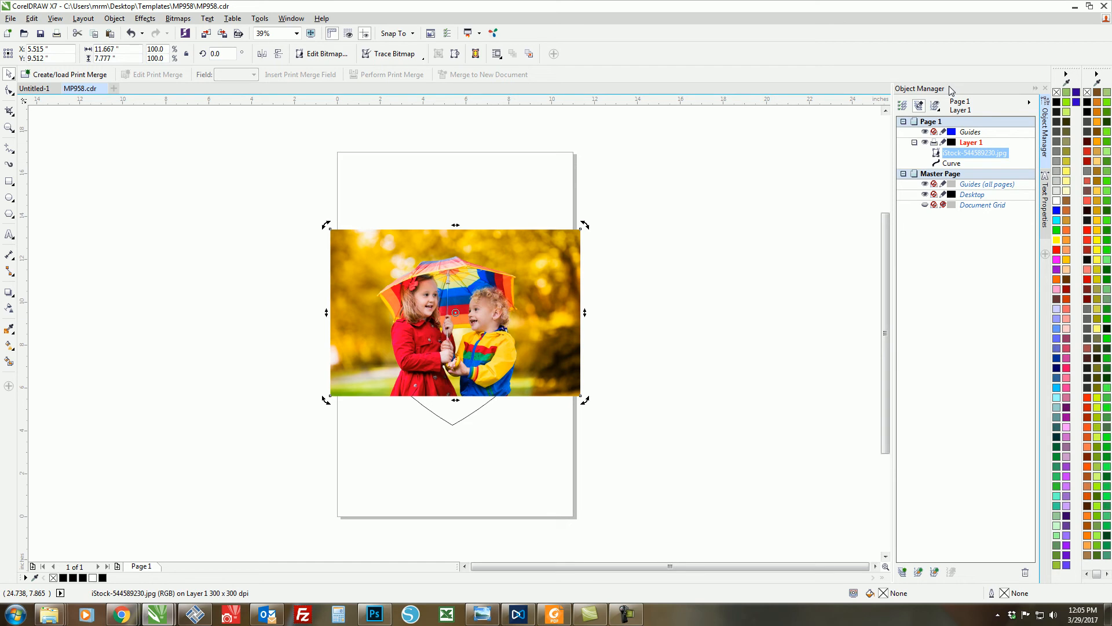
# Step: Select the heart curve and bring it in front of the photo bitmap
pyautogui.click(951, 163)
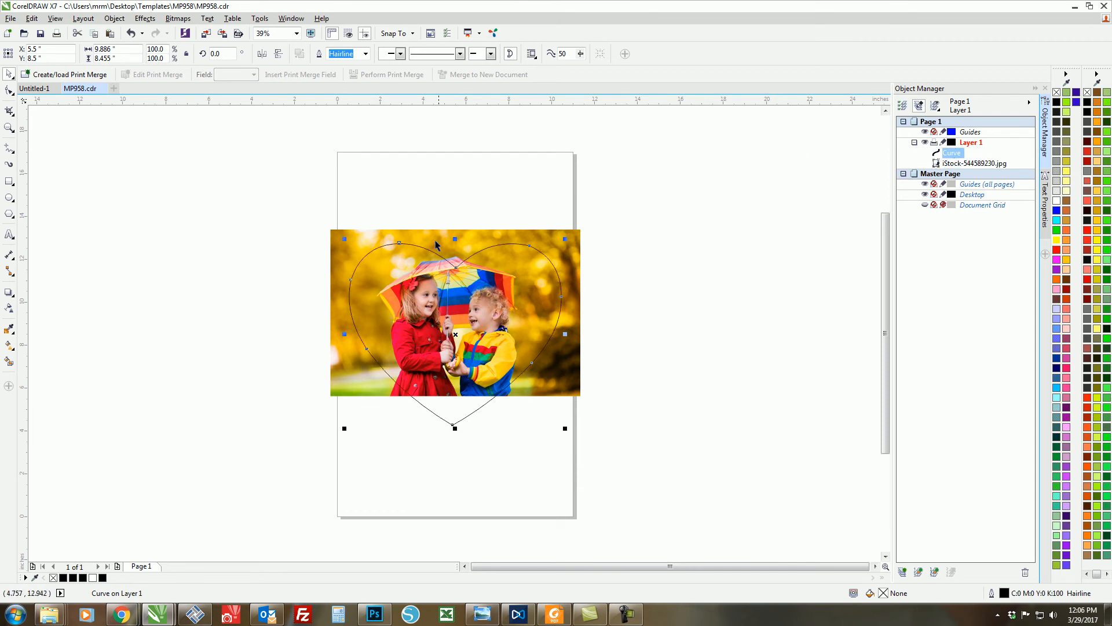
pyautogui.moveTo(552, 407)
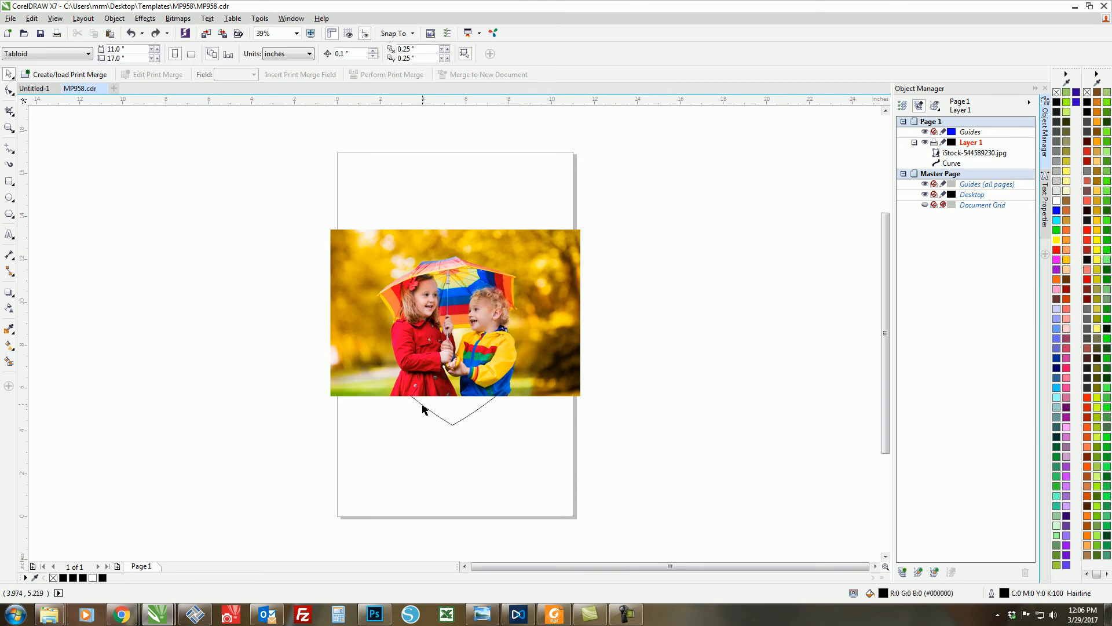
pyautogui.click(454, 417)
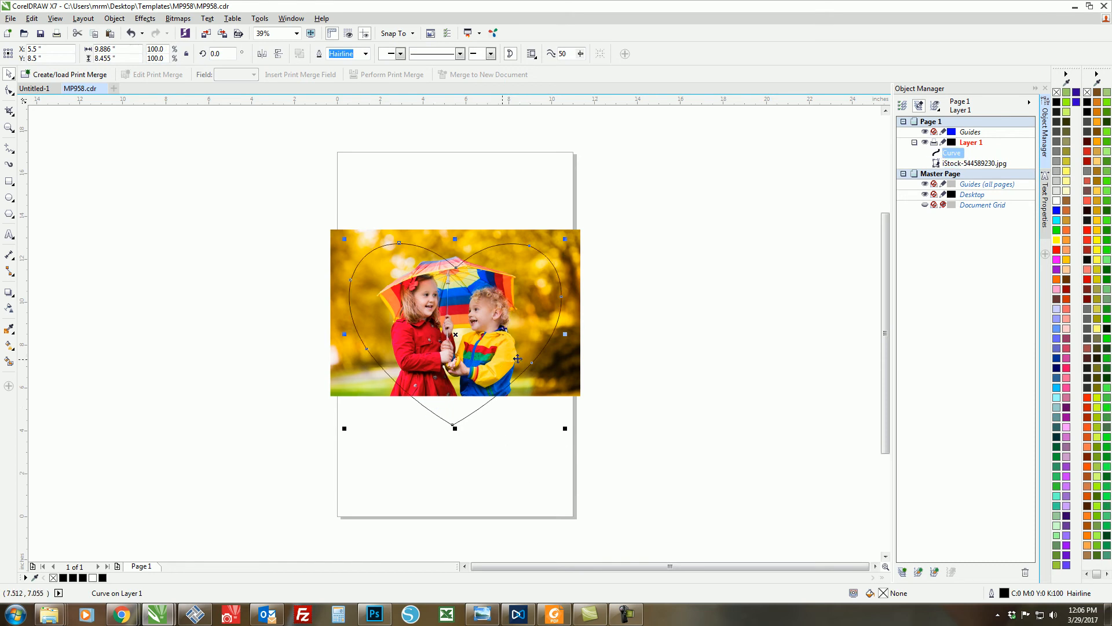
pyautogui.moveTo(376, 380)
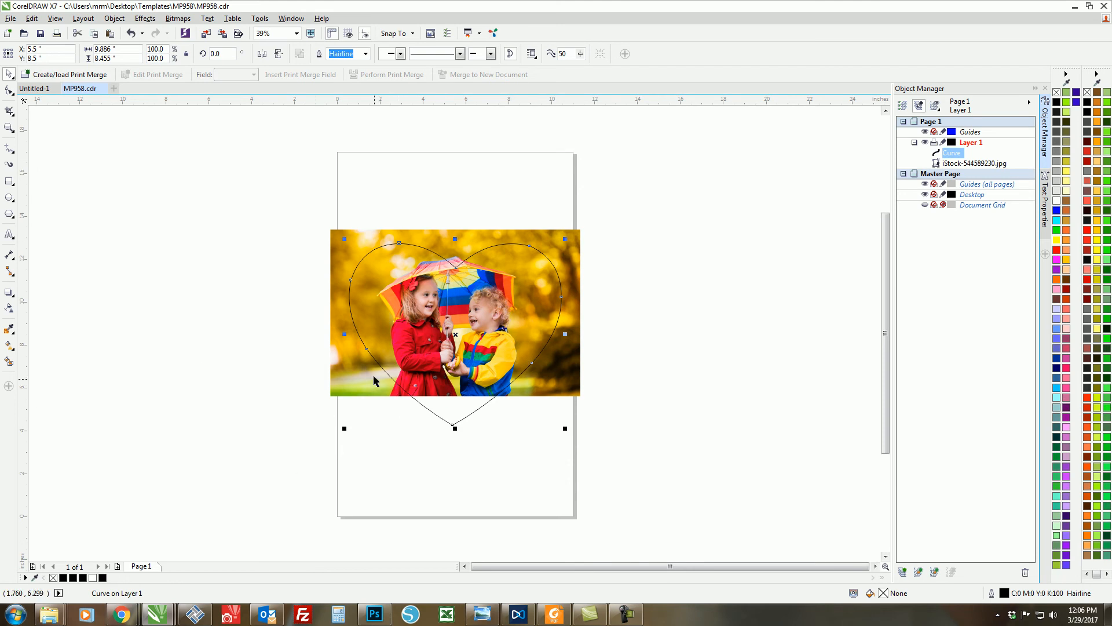
pyautogui.moveTo(508, 428)
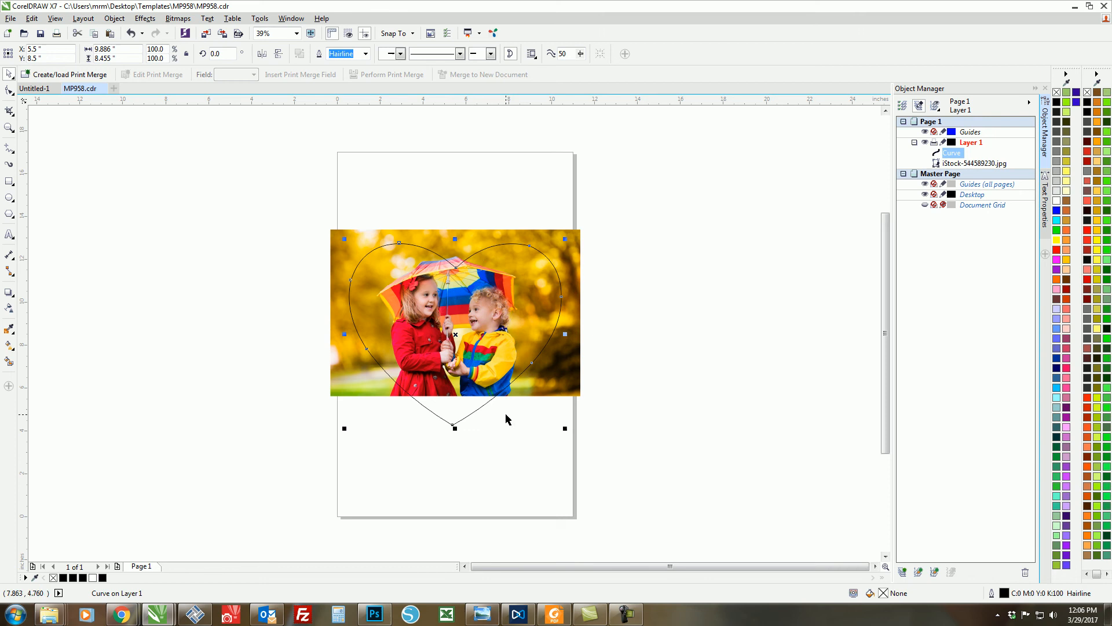
pyautogui.moveTo(405, 446)
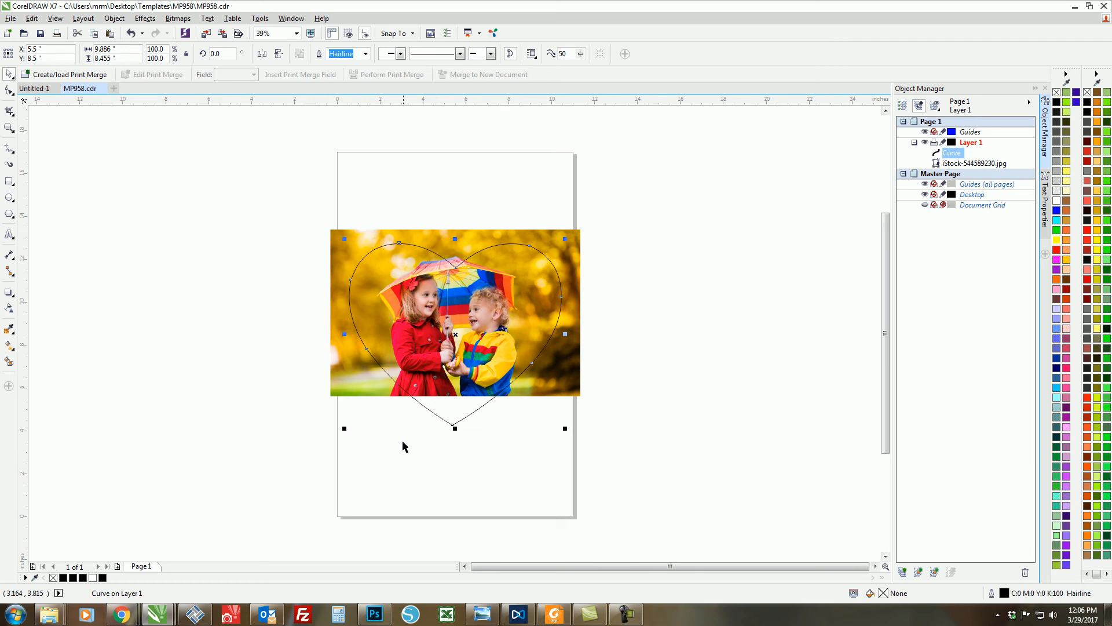
pyautogui.moveTo(510, 283)
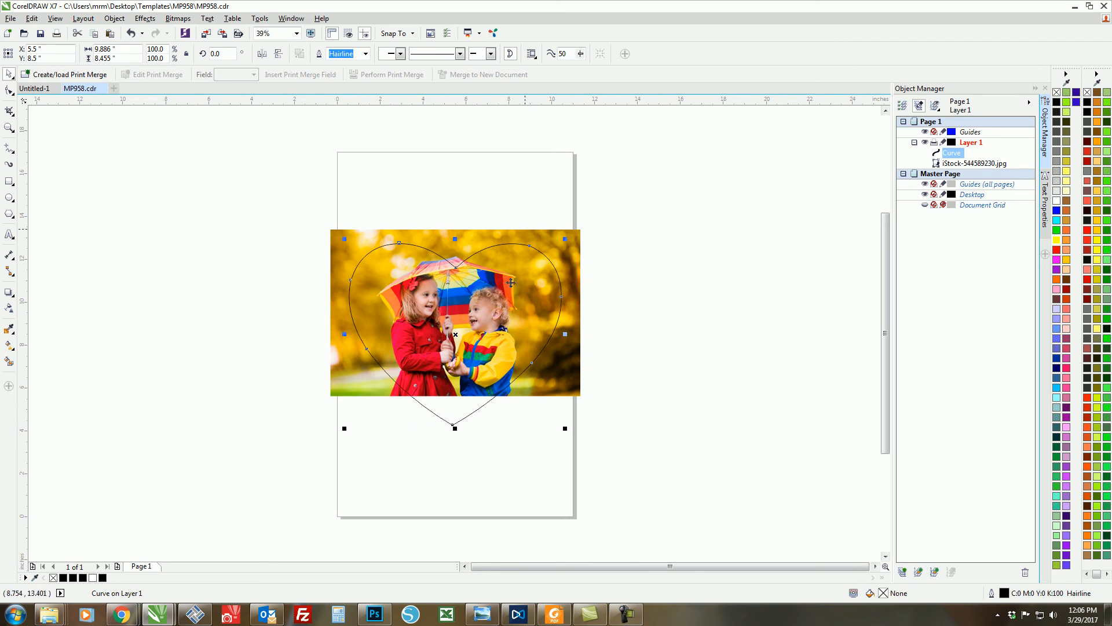
pyautogui.moveTo(584, 383)
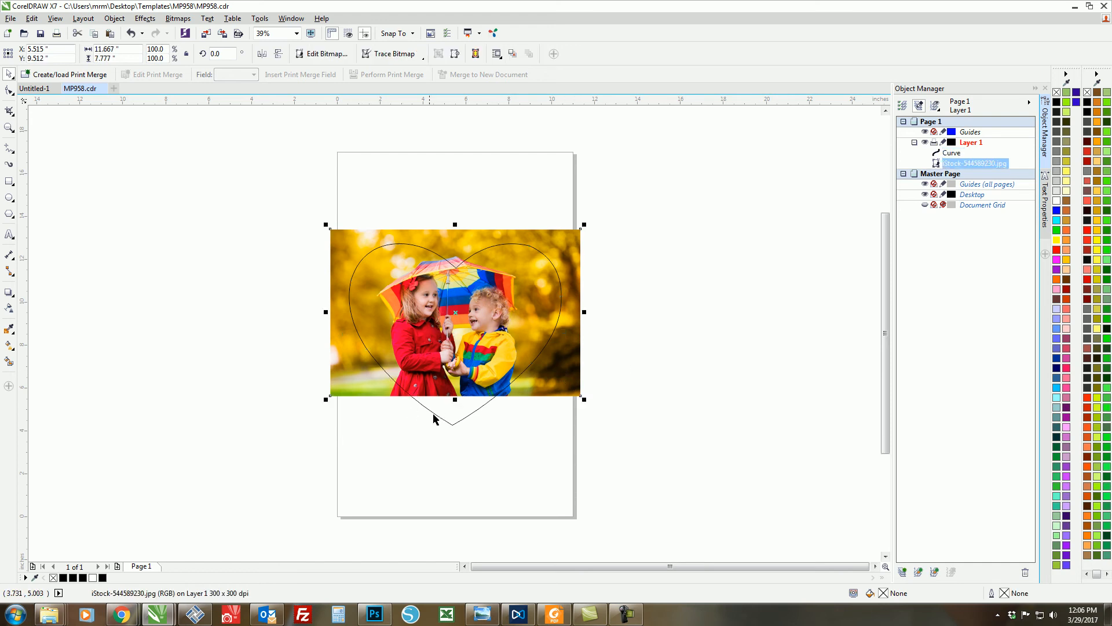
pyautogui.moveTo(451, 414)
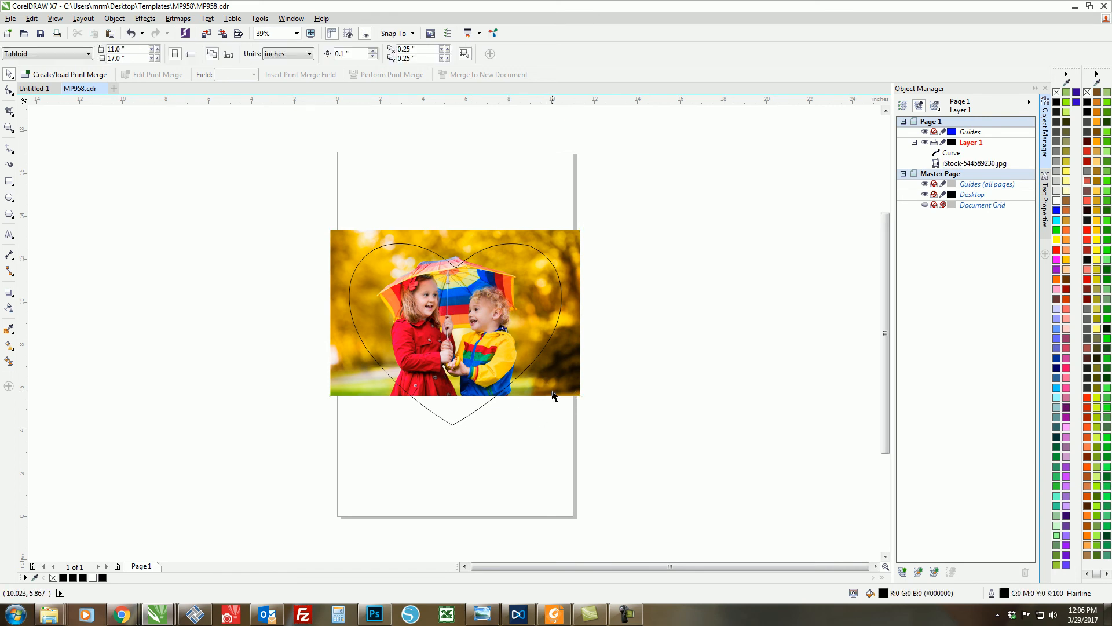
# Step: Scale the children photo to about 119% so it extends past the heart
pyautogui.click(453, 323)
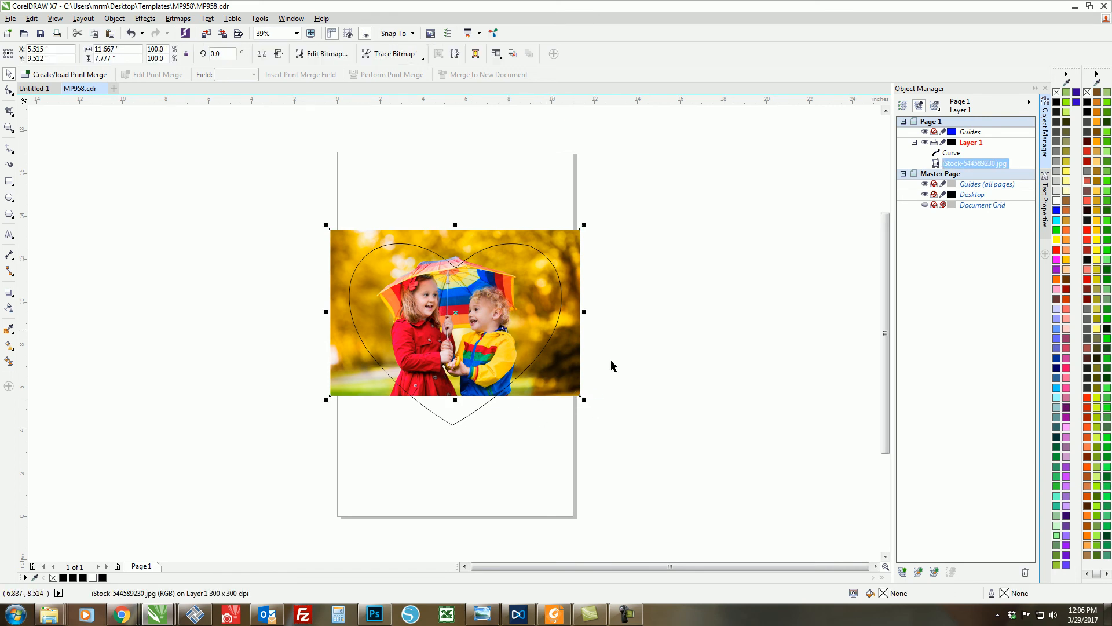
pyautogui.moveTo(584, 398); pyautogui.dragTo(628, 434)
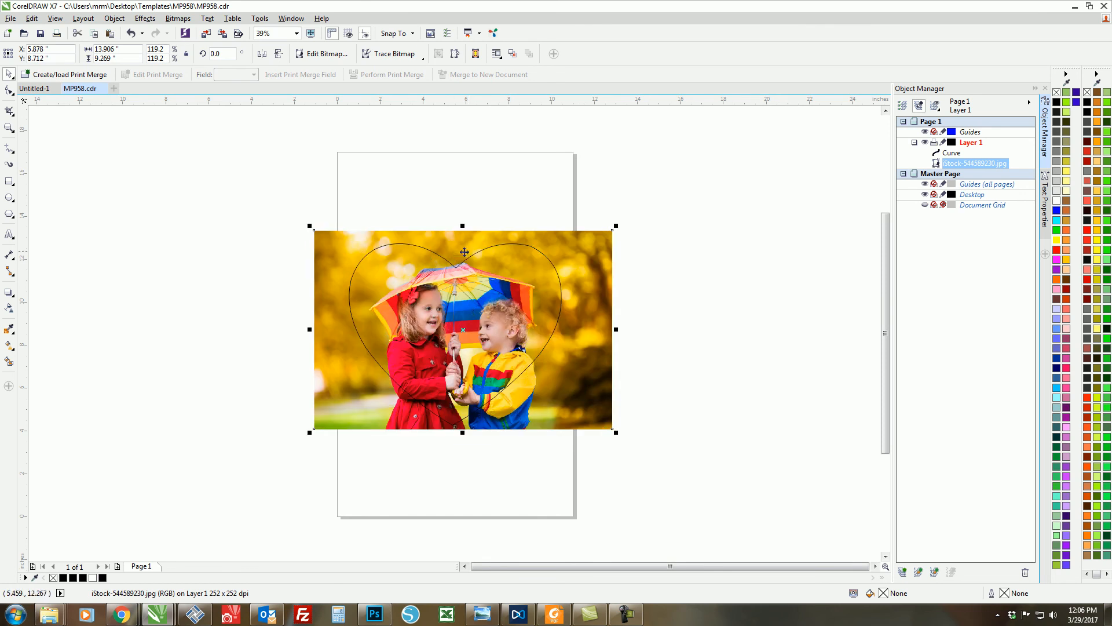
pyautogui.moveTo(594, 411)
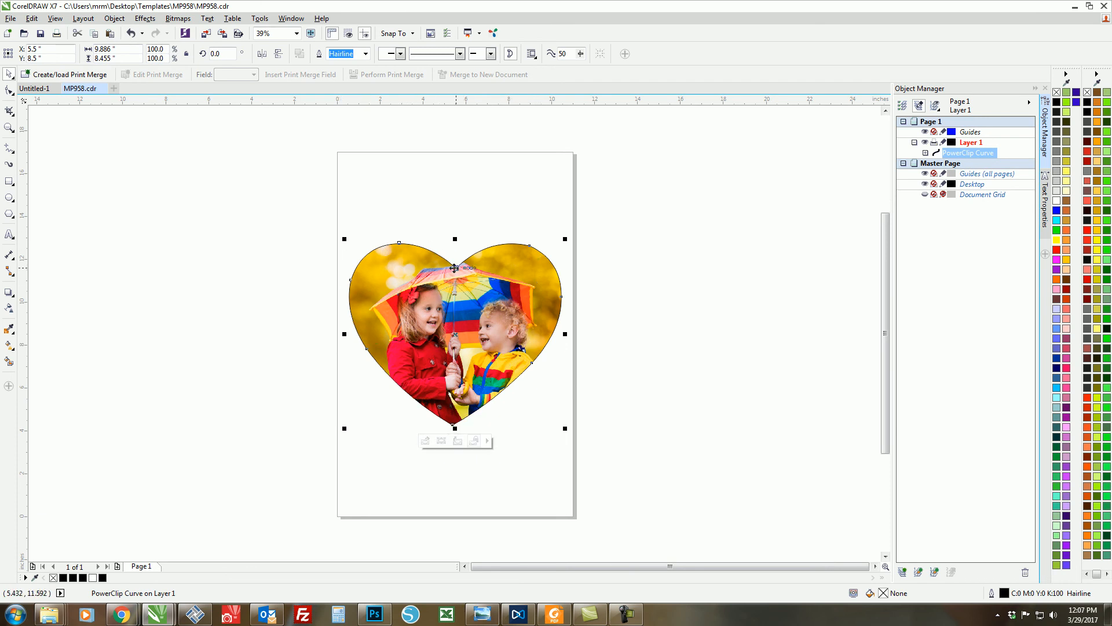
pyautogui.moveTo(376, 394)
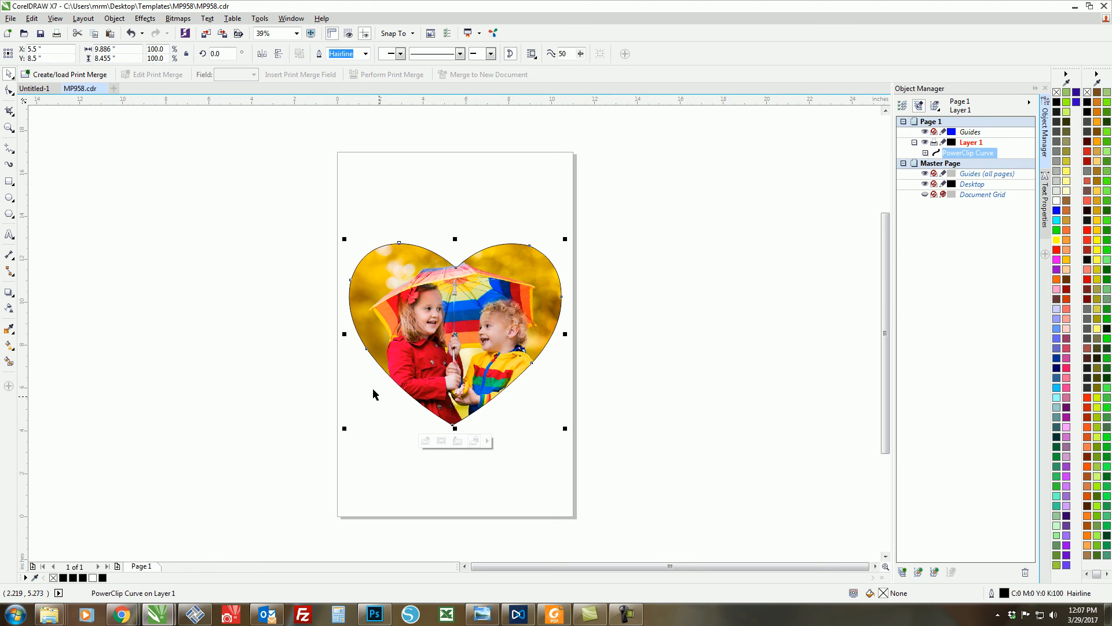
pyautogui.moveTo(542, 372)
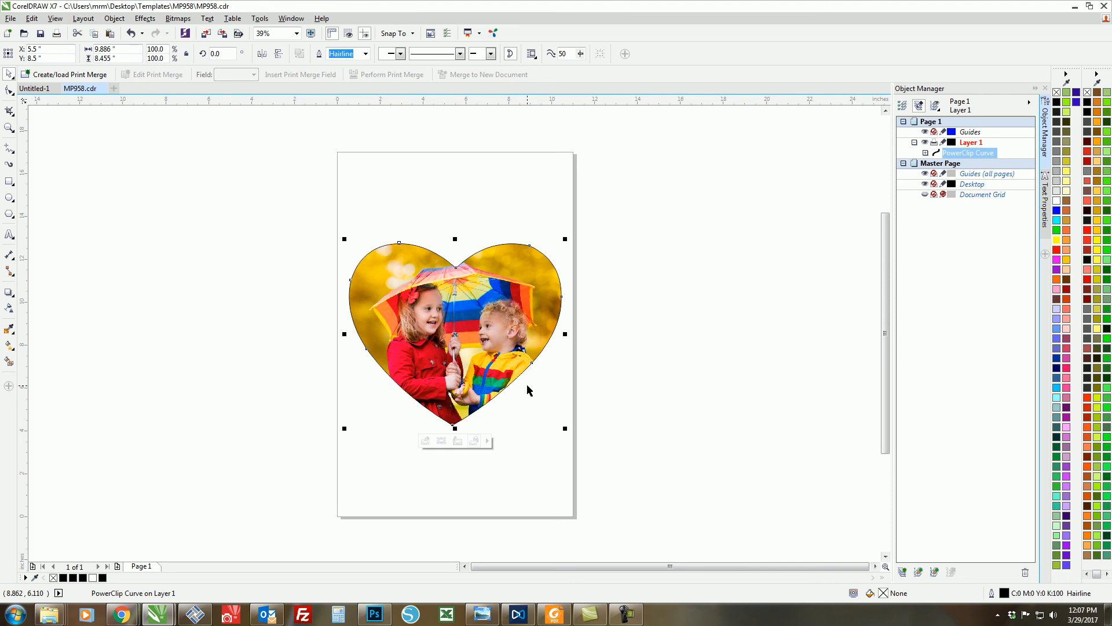
pyautogui.moveTo(436, 302)
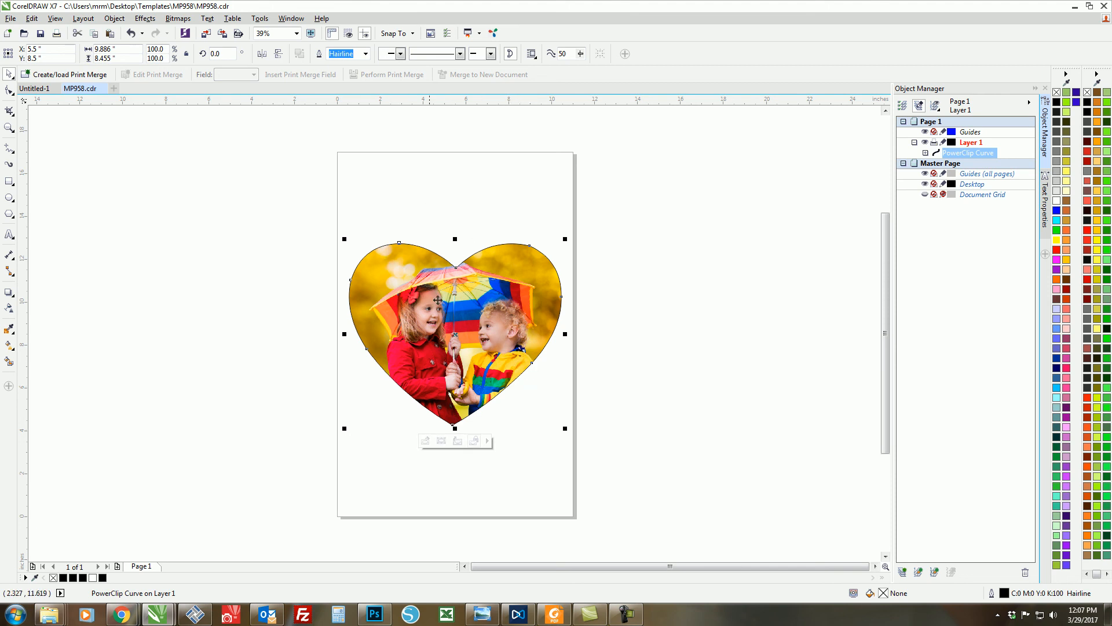
pyautogui.moveTo(448, 312)
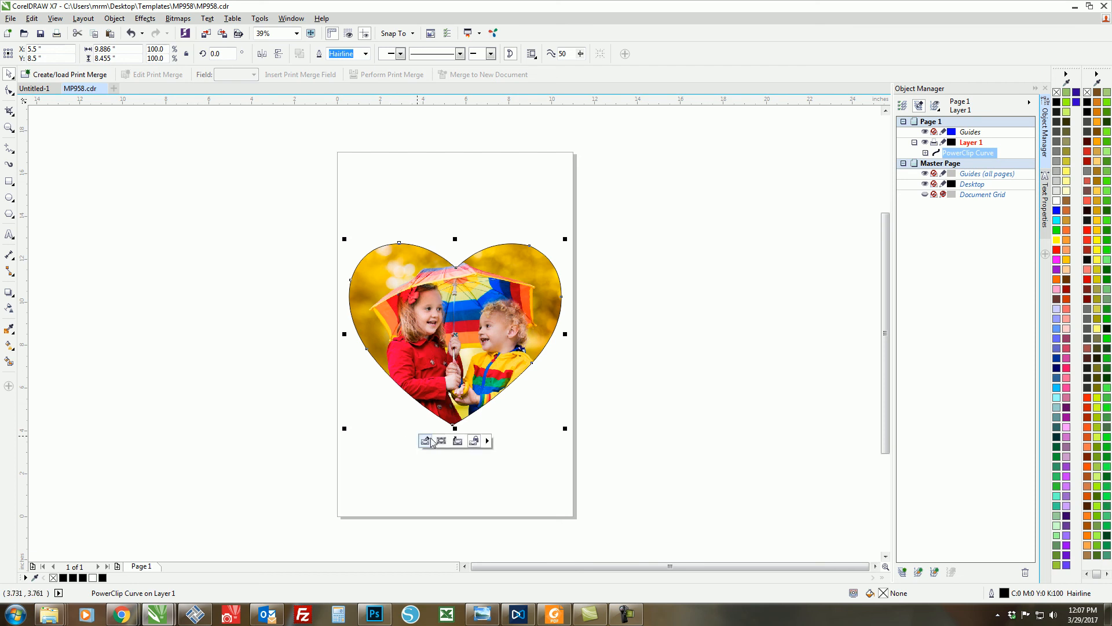
pyautogui.moveTo(440, 440)
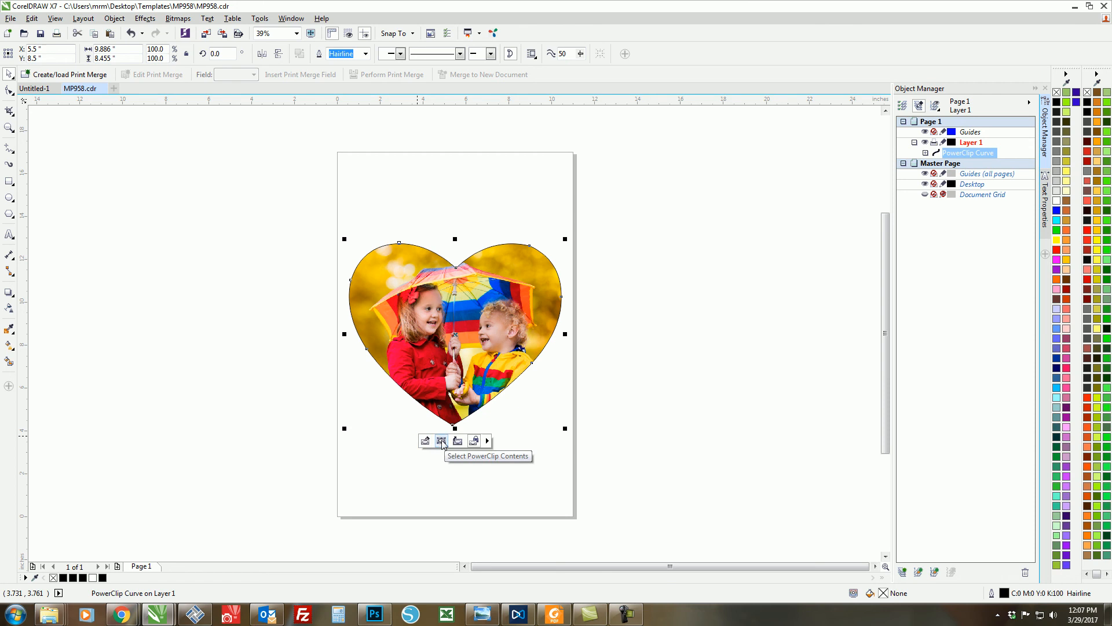
pyautogui.moveTo(458, 442)
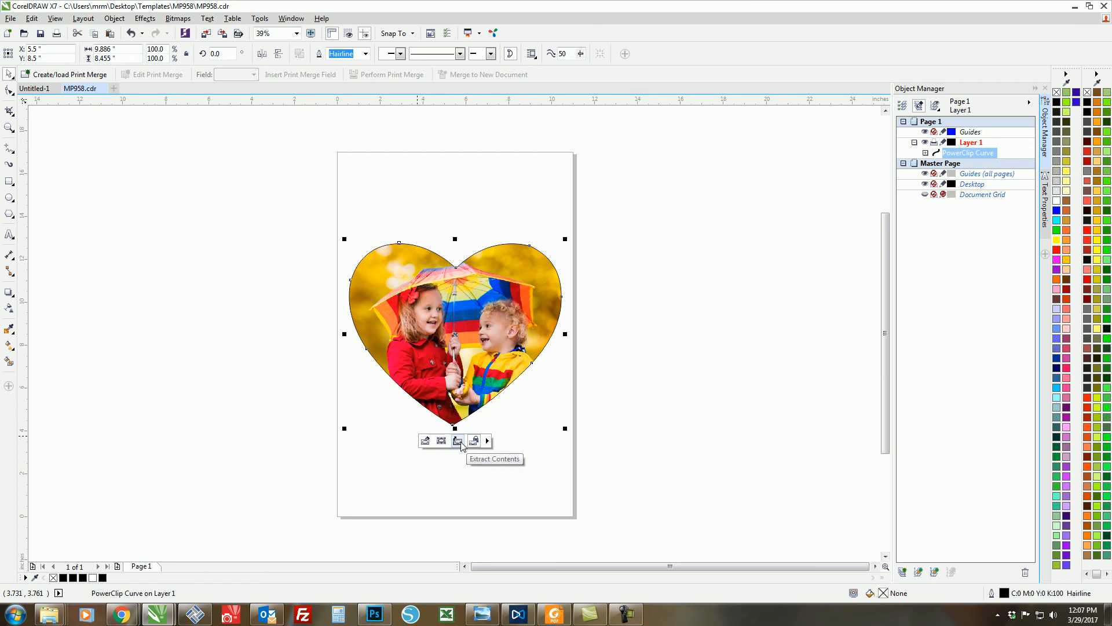
pyautogui.moveTo(474, 440)
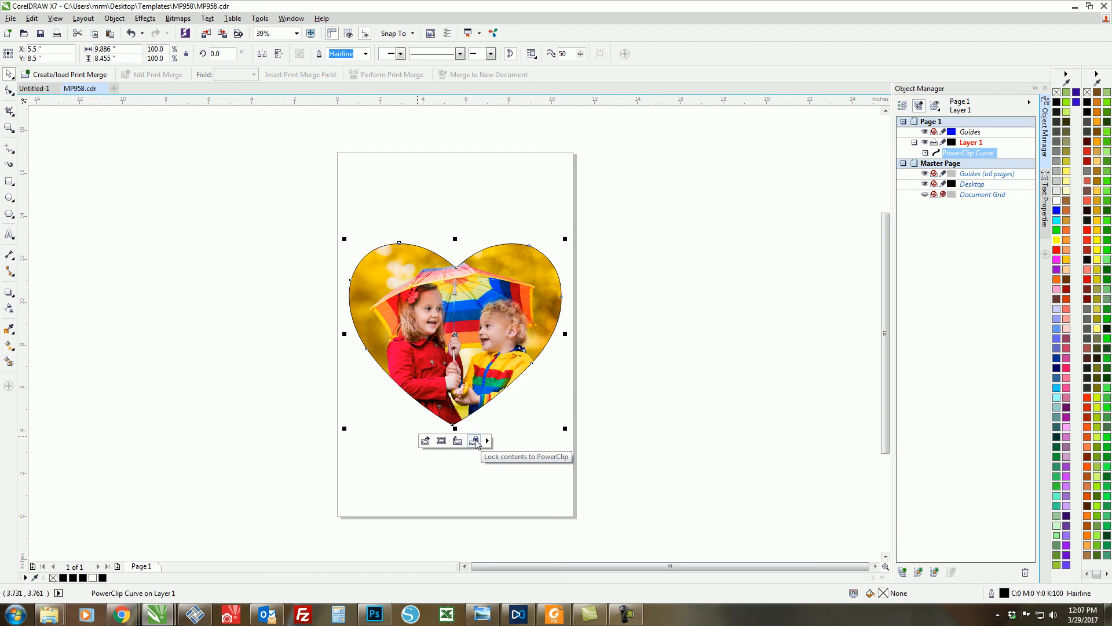
pyautogui.moveTo(458, 440)
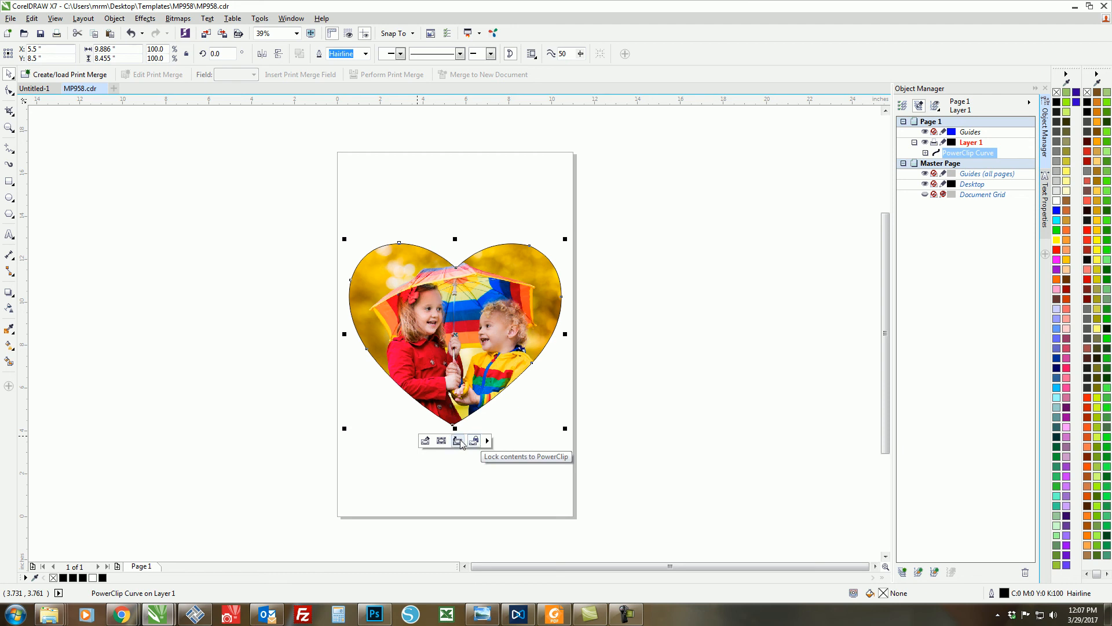
pyautogui.moveTo(425, 443)
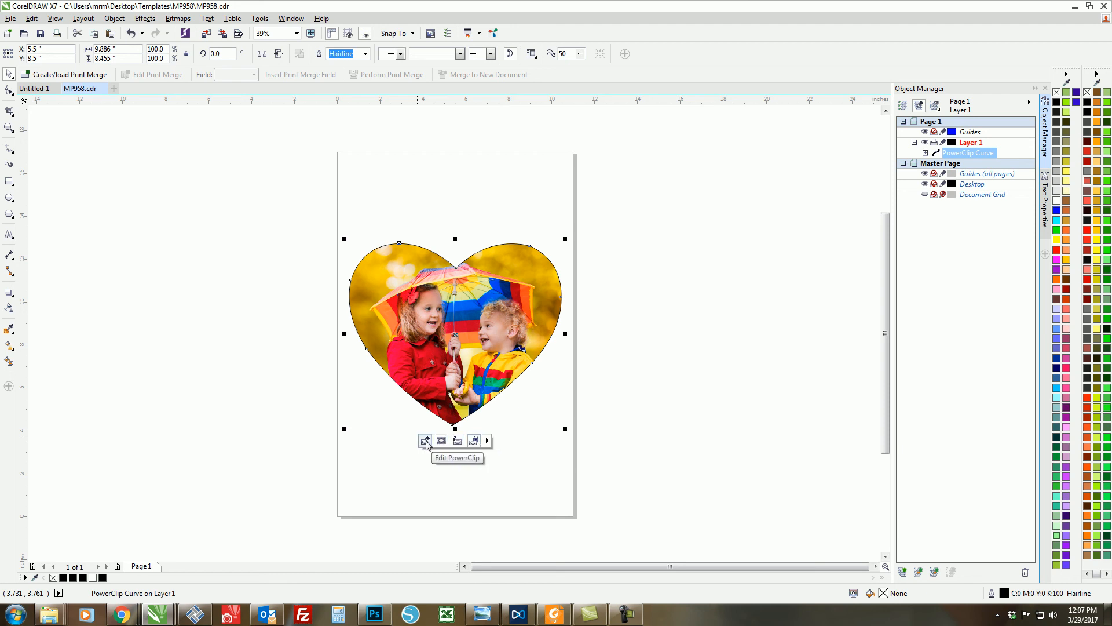
# Step: Edit the PowerClip contents, scale the photo to about 131%, and stop editing
pyautogui.click(424, 440)
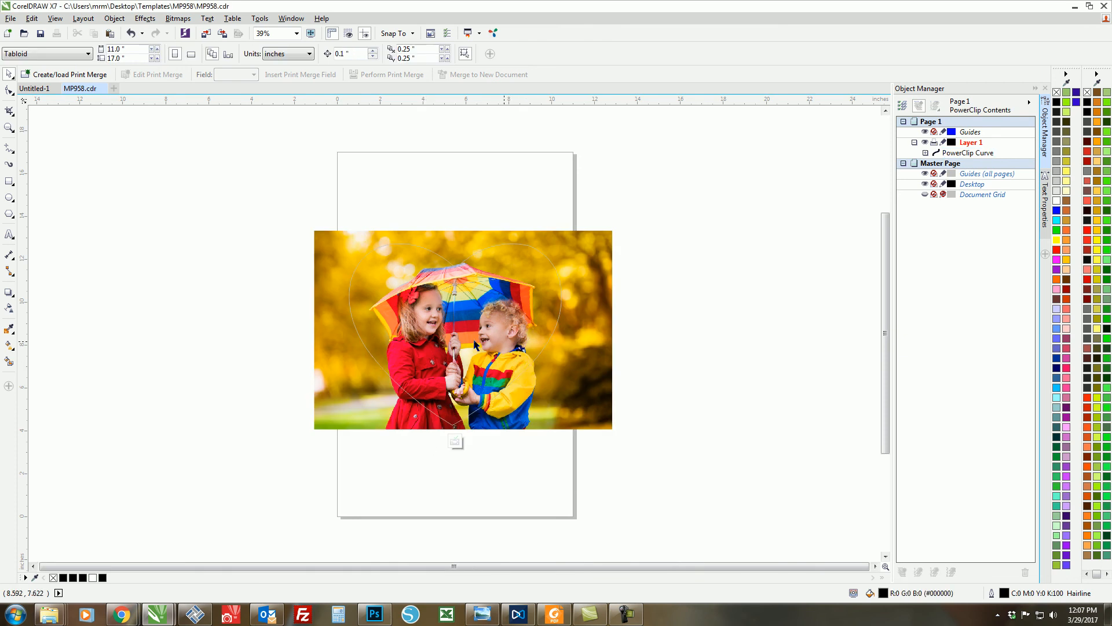
pyautogui.moveTo(557, 416)
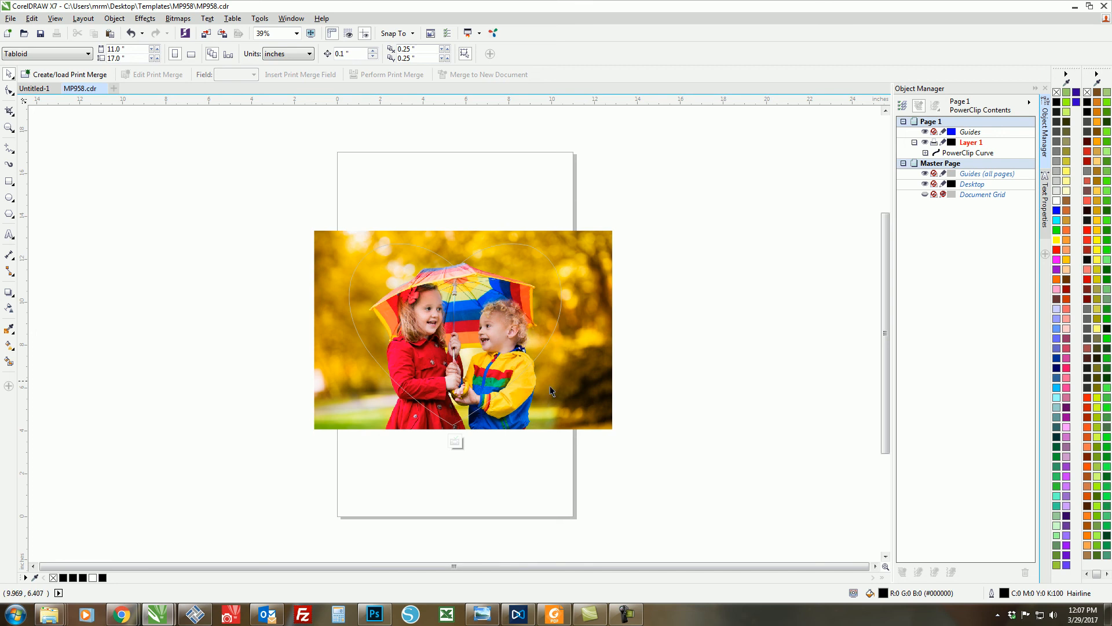
pyautogui.click(466, 330)
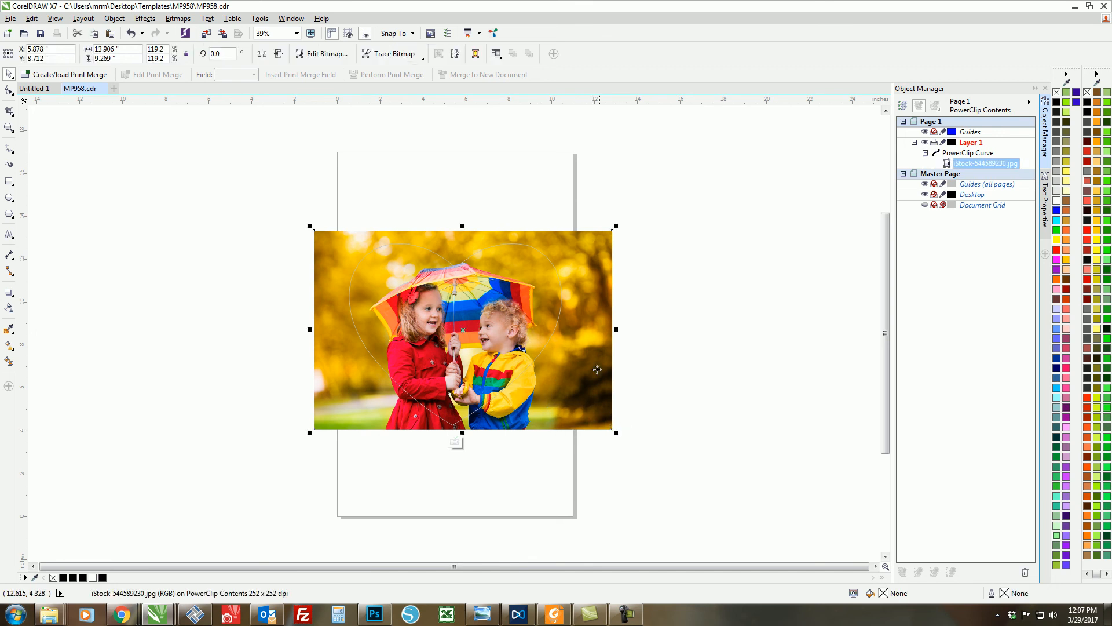
pyautogui.moveTo(616, 433)
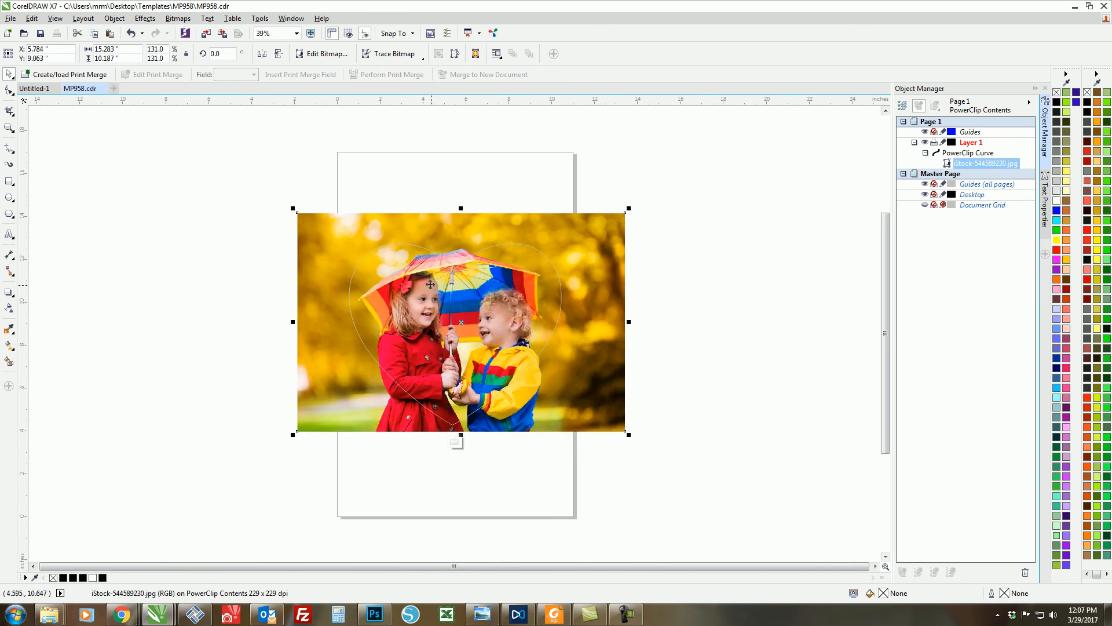
pyautogui.moveTo(439, 253)
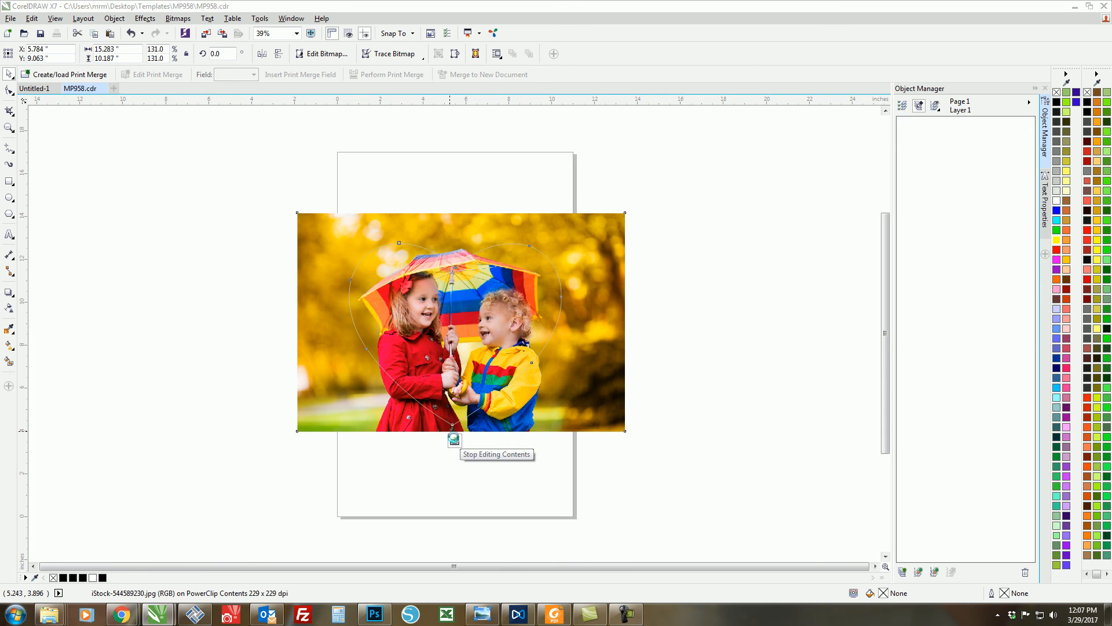
pyautogui.click(454, 439)
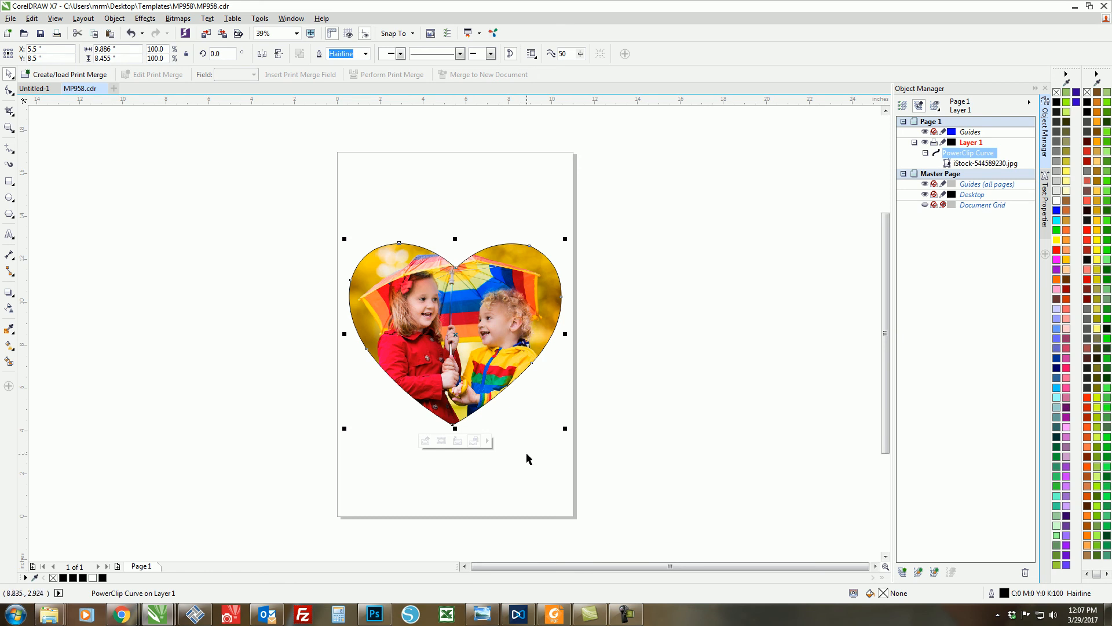
pyautogui.moveTo(540, 465)
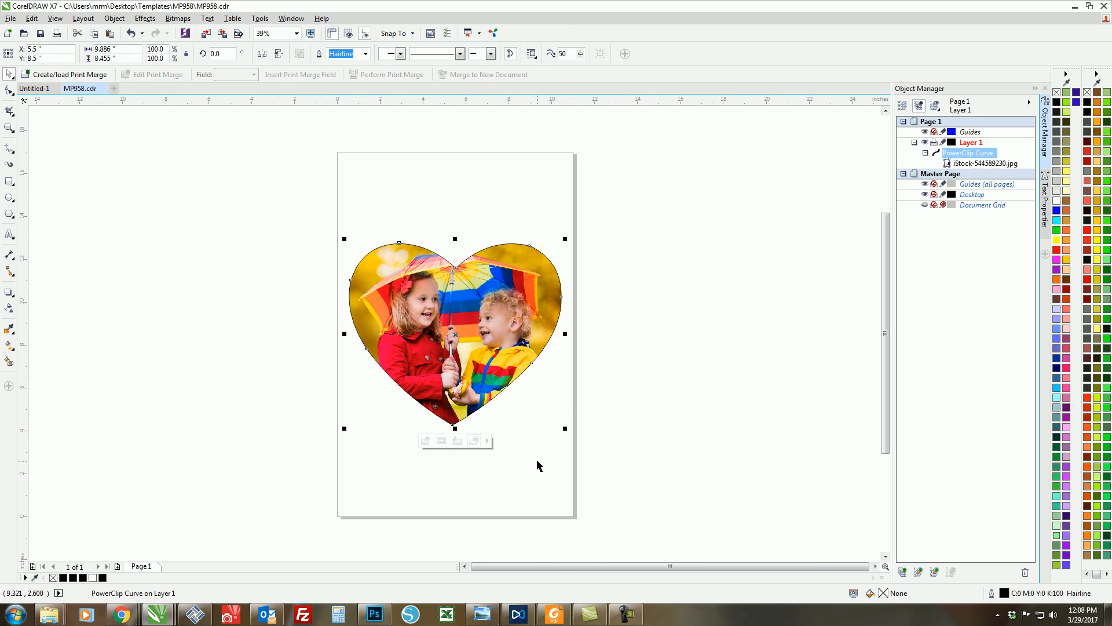